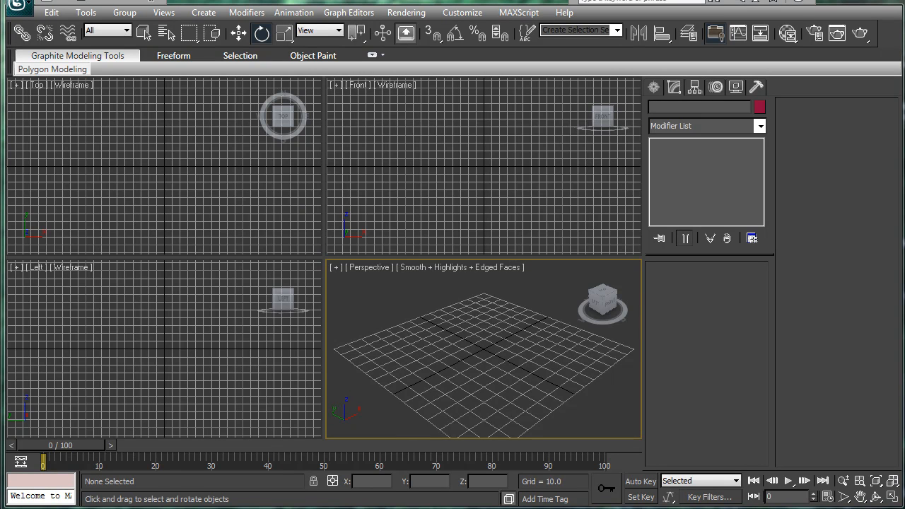
mouse_move(440, 227)
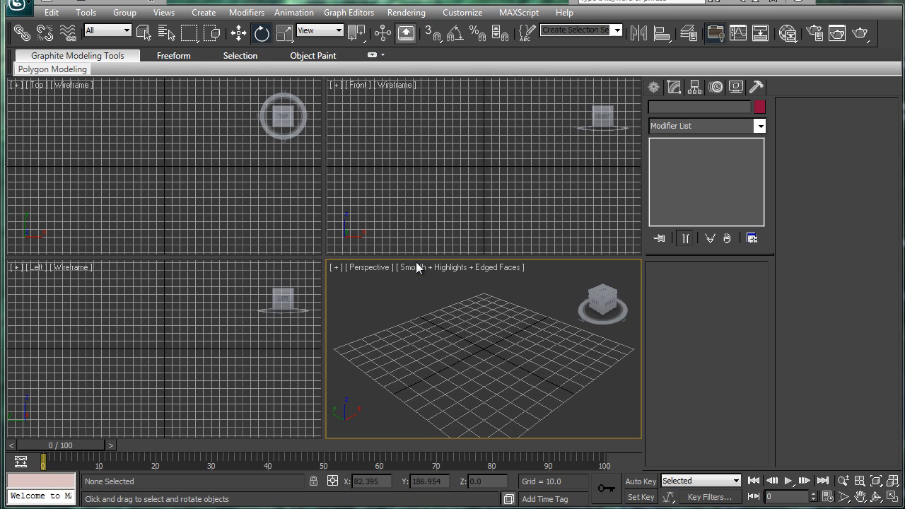
mouse_move(422, 319)
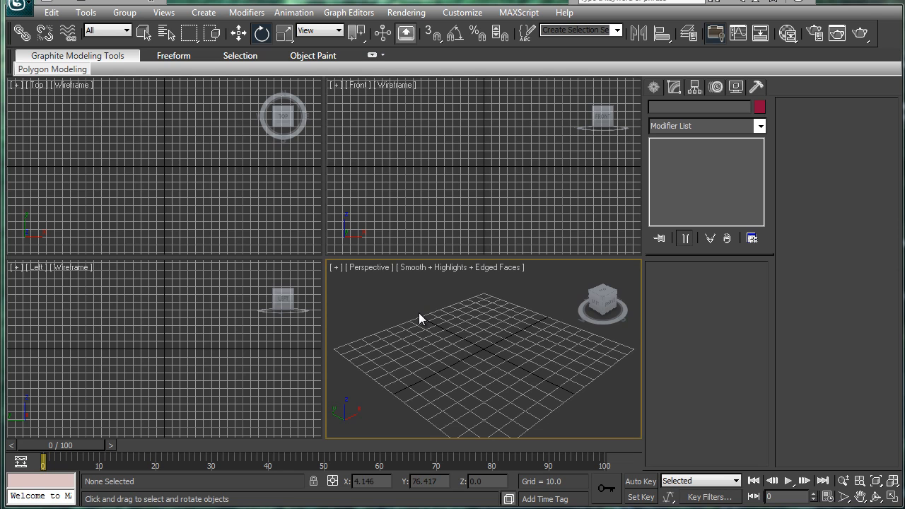
mouse_move(422, 324)
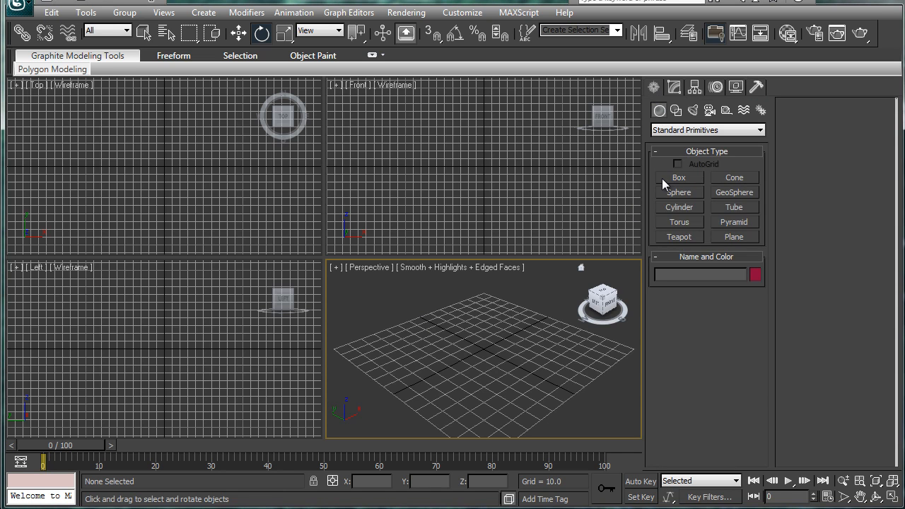
Create Box001 as a 25 by 6 by 19.5 upright slab and frame it in view.
left_click(678, 177)
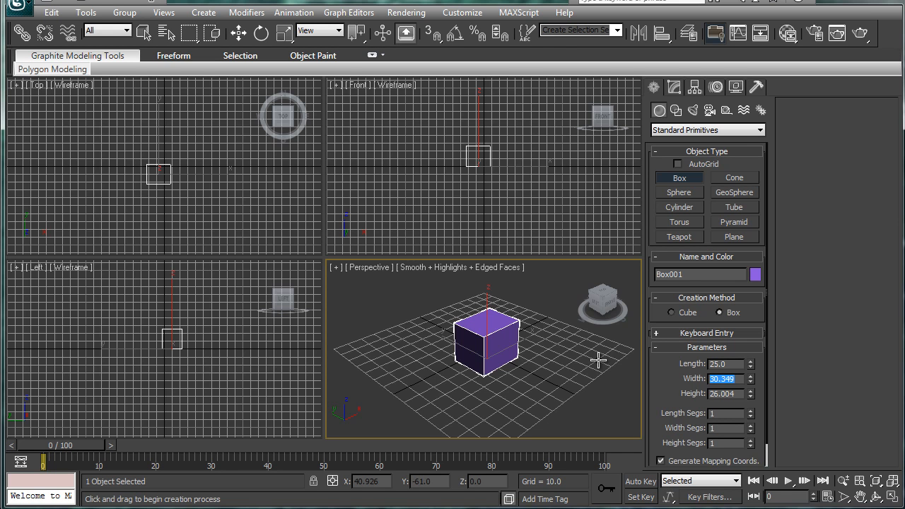
type("56")
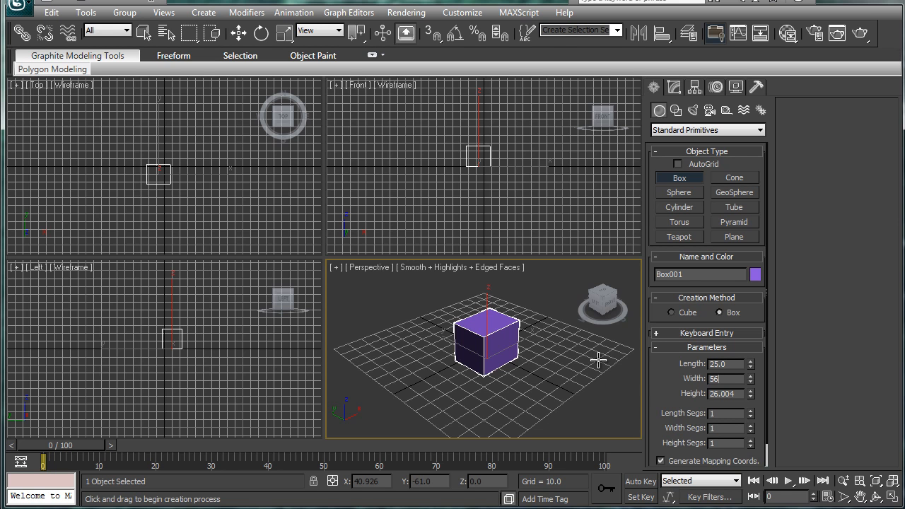
type("6.0")
left_click(727, 393)
type("1")
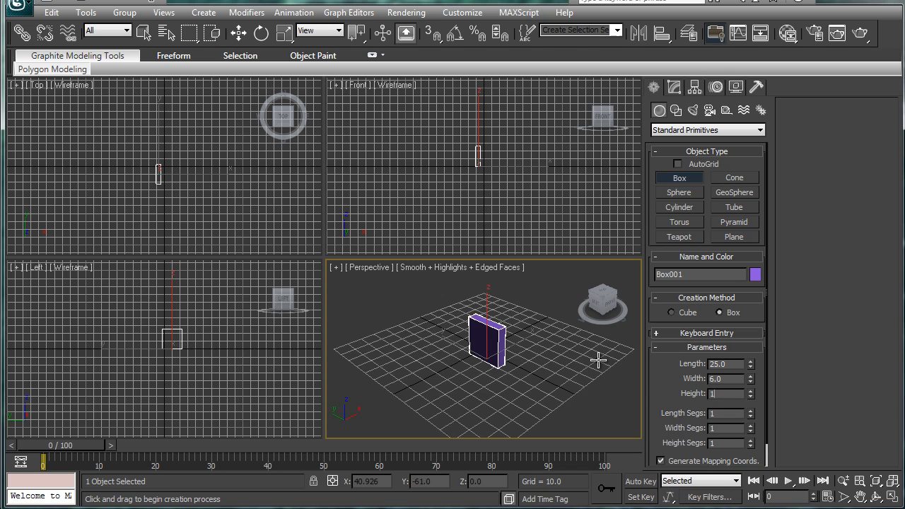
left_click_drag(598, 360, 481, 325)
type("9.5")
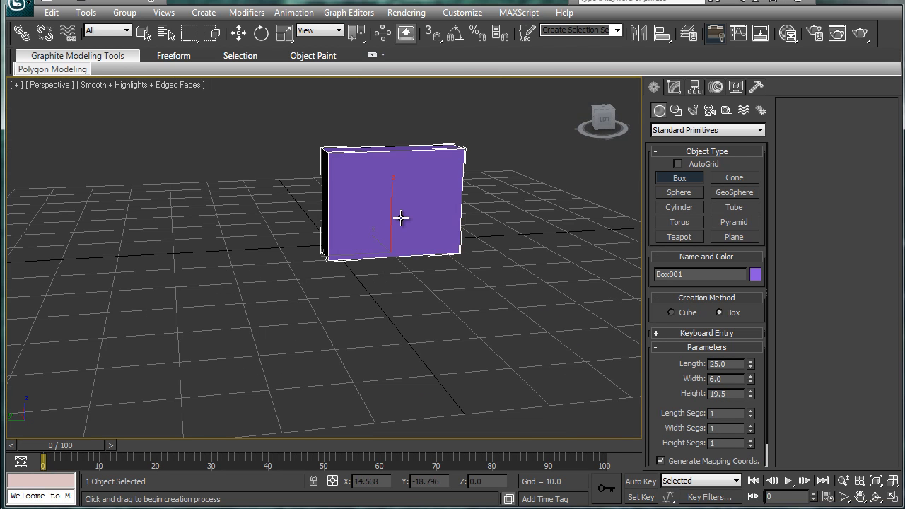
left_click_drag(401, 218, 448, 339)
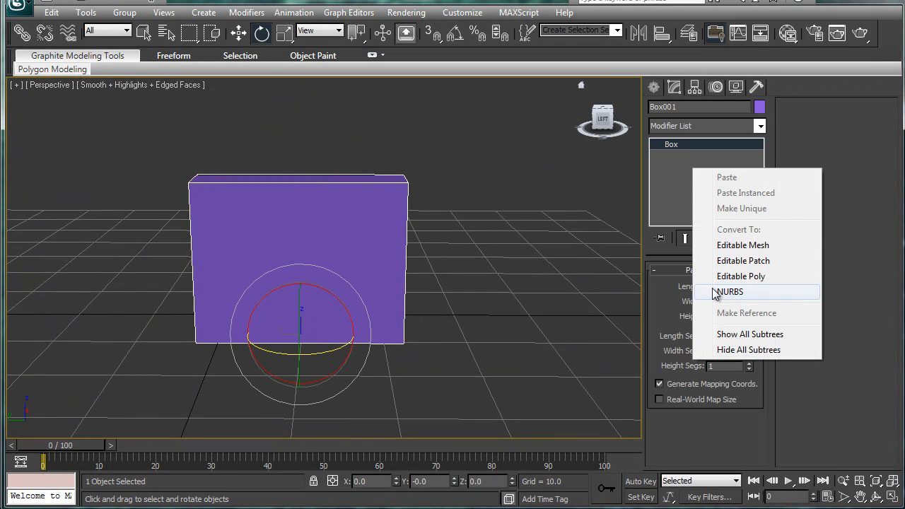
Convert Box001 to Editable Poly and connect a horizontal edge loop near its top.
left_click(742, 276)
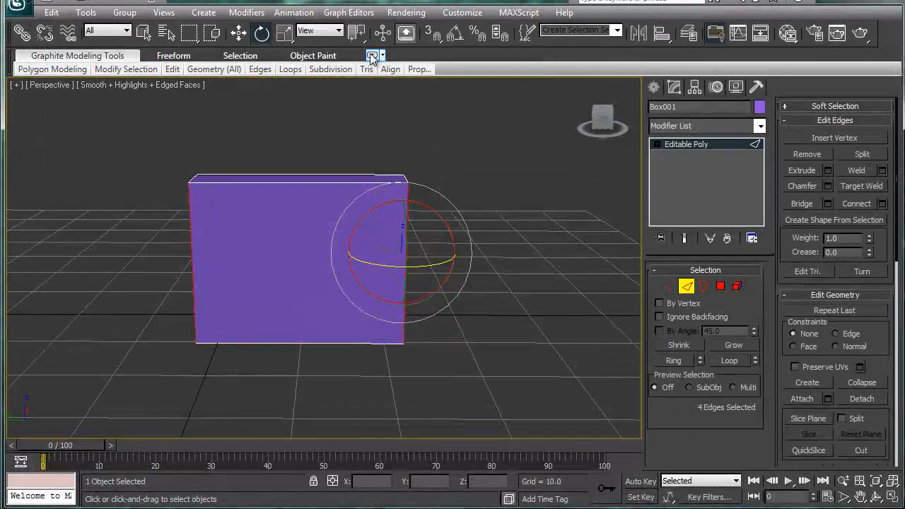
left_click(371, 55)
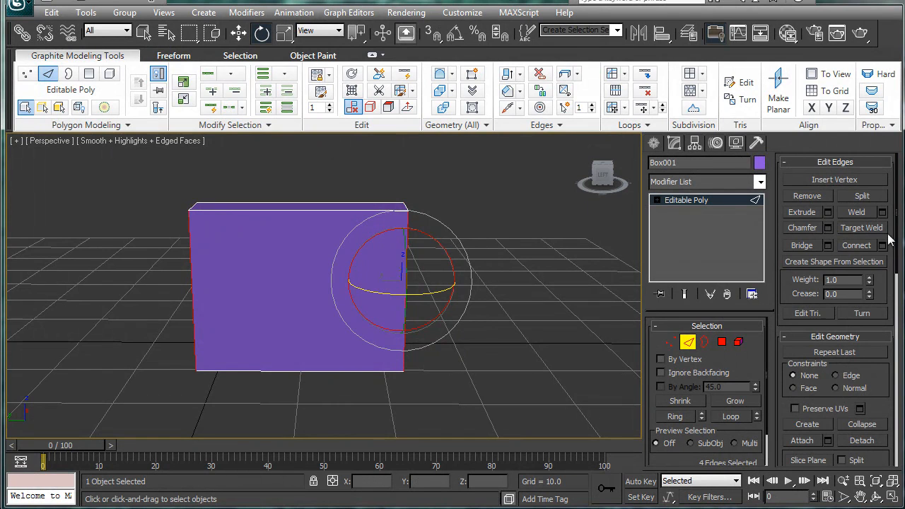
mouse_move(830, 246)
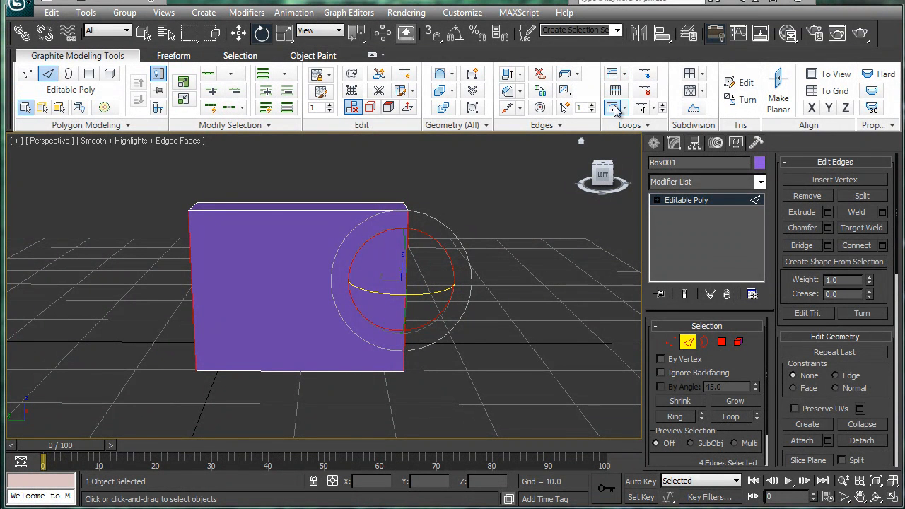
left_click_drag(403, 279, 357, 293)
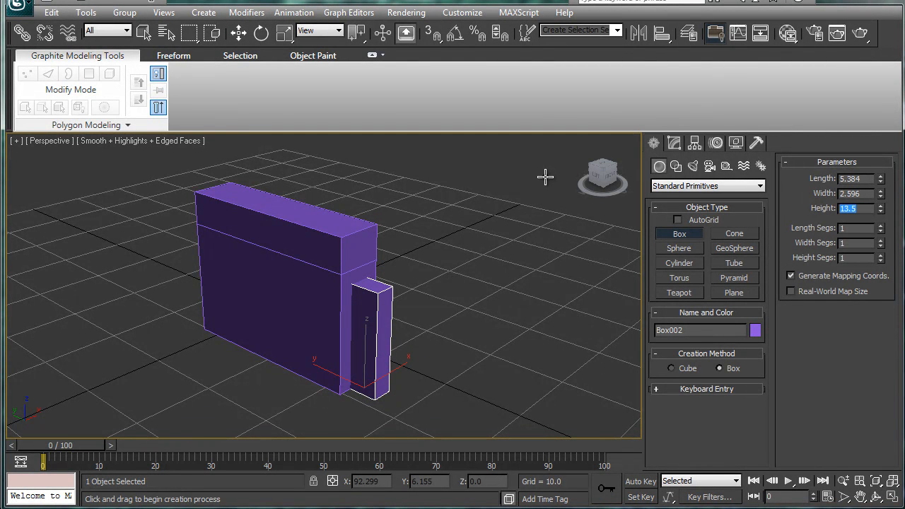
mouse_move(464, 182)
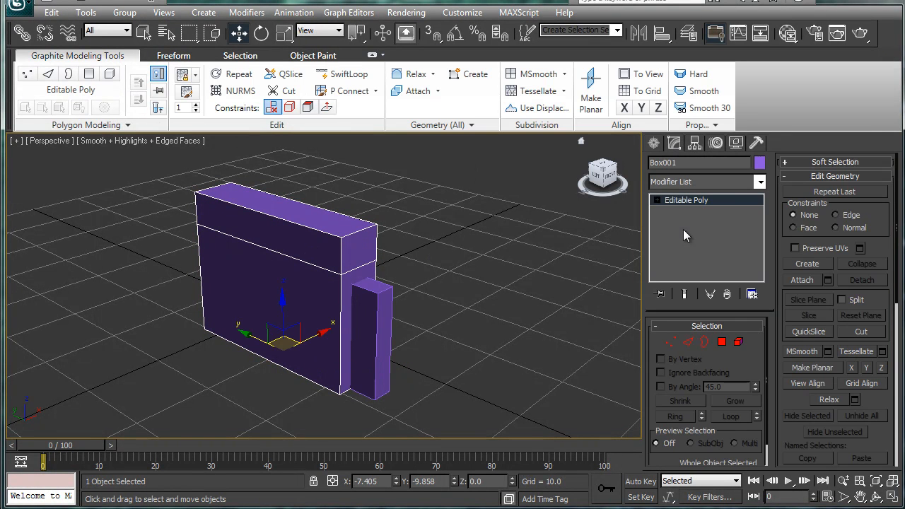
Reselect Box001, the main body, for further editing.
left_click(47, 74)
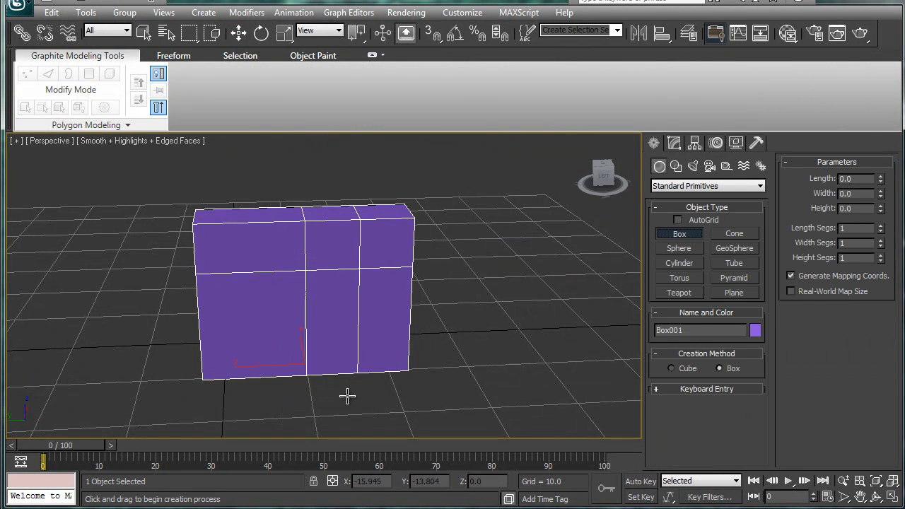
Draw a small block at the body's foot and slide Box001's vertical edges toward its sides.
left_click_drag(364, 358, 411, 392)
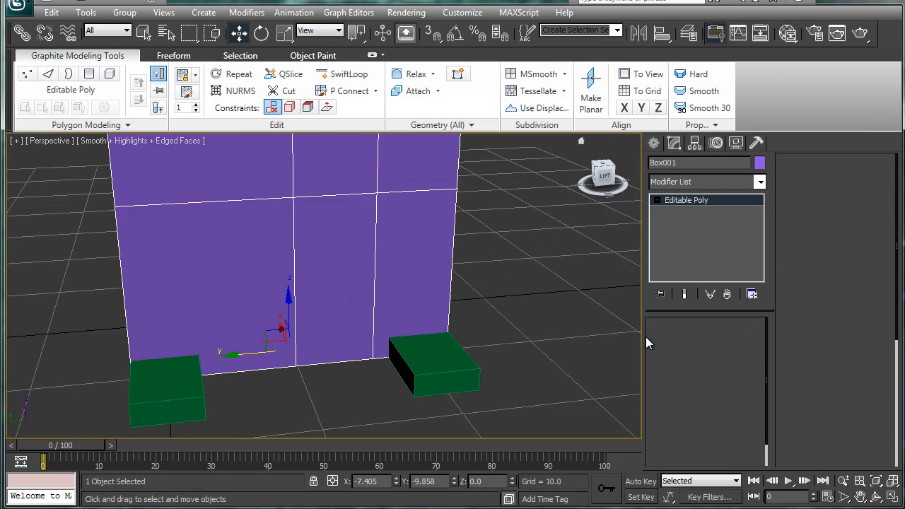
left_click(48, 74)
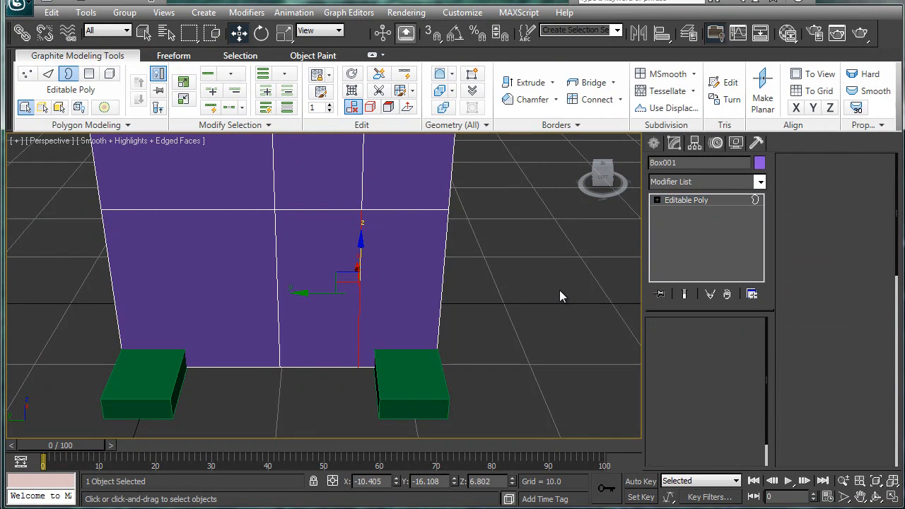
left_click(48, 74)
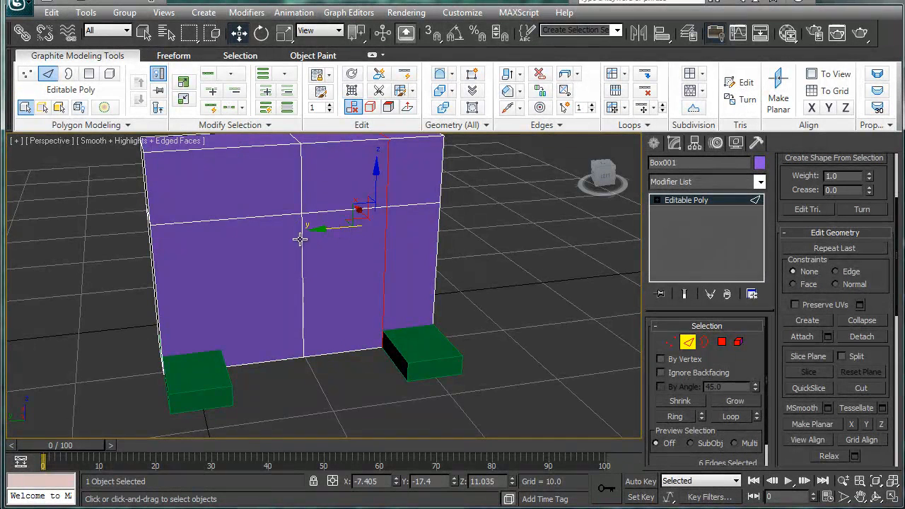
left_click_drag(364, 210, 283, 215)
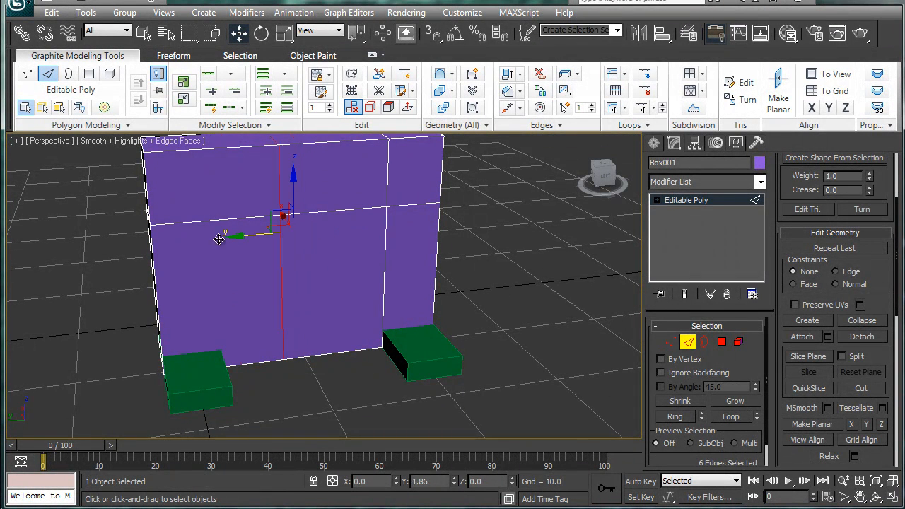
left_click_drag(283, 283, 354, 417)
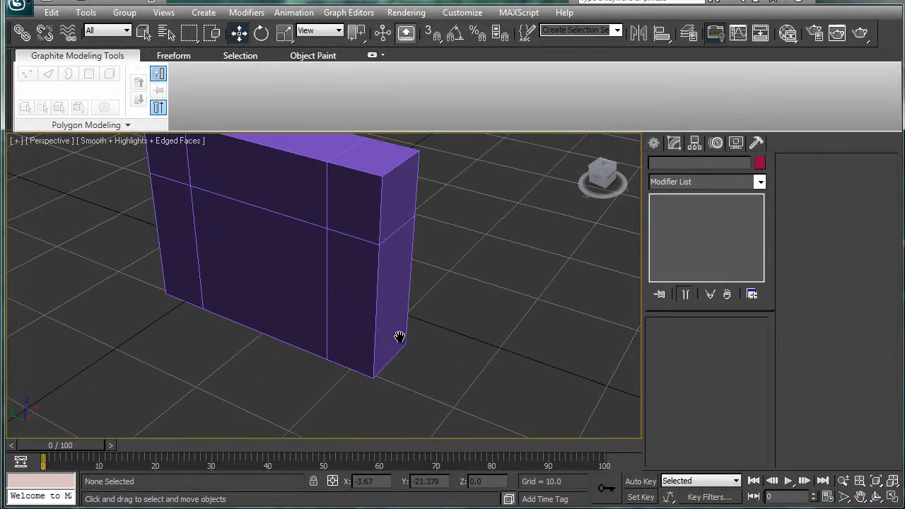
Extrude Box001's two side-strip faces inward about 1.8 units to form recessed slots.
left_click_drag(400, 336, 396, 240)
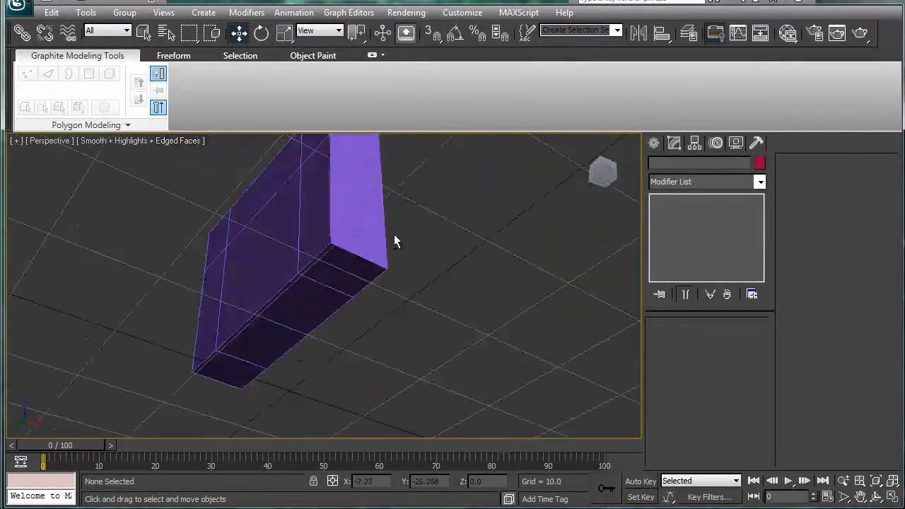
left_click_drag(397, 241, 421, 316)
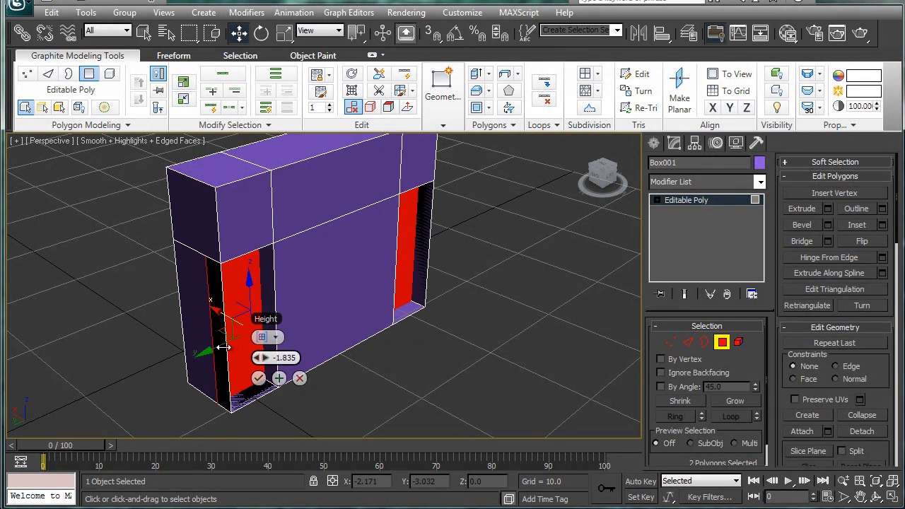
left_click_drag(249, 283, 249, 304)
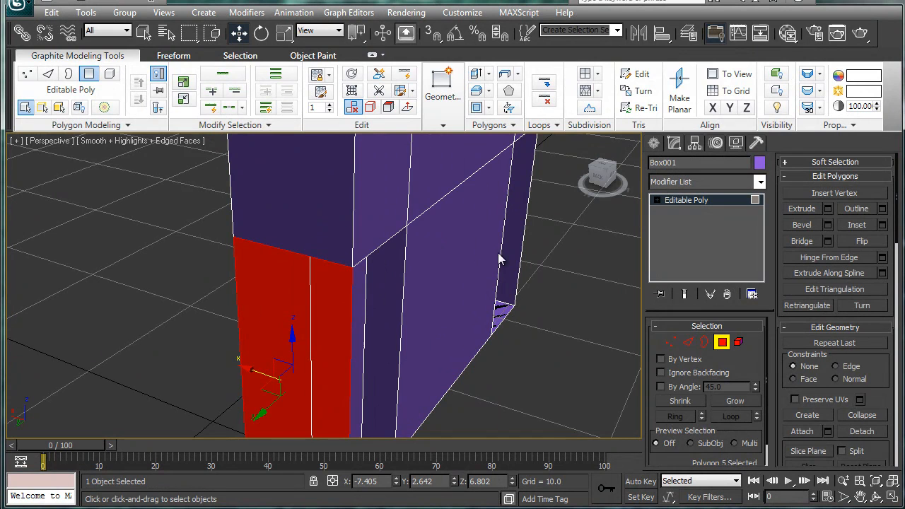
Remove the faces below the side recess and inspect the opened underside.
left_click(687, 341)
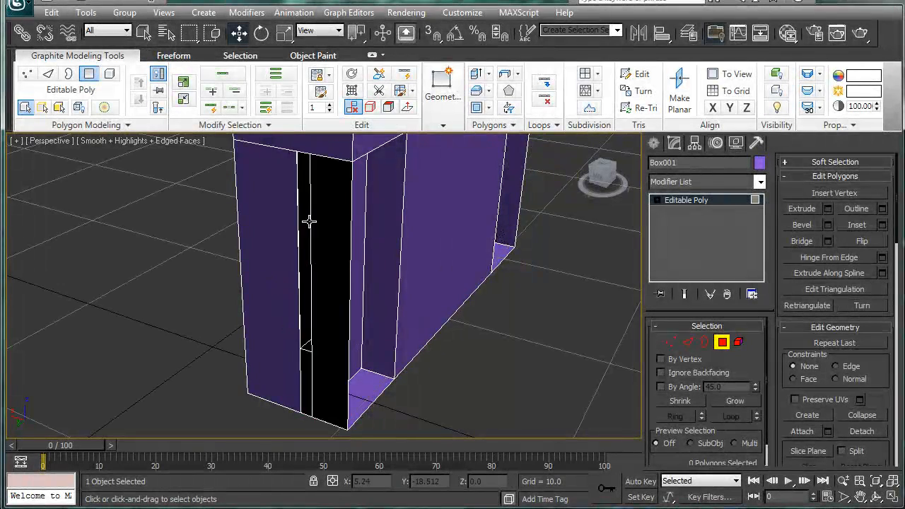
left_click_drag(308, 221, 267, 225)
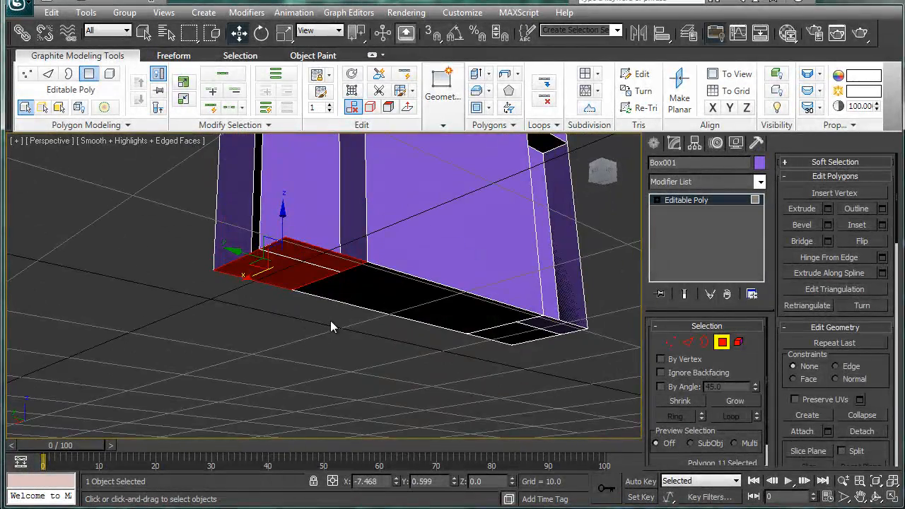
left_click_drag(333, 325, 395, 258)
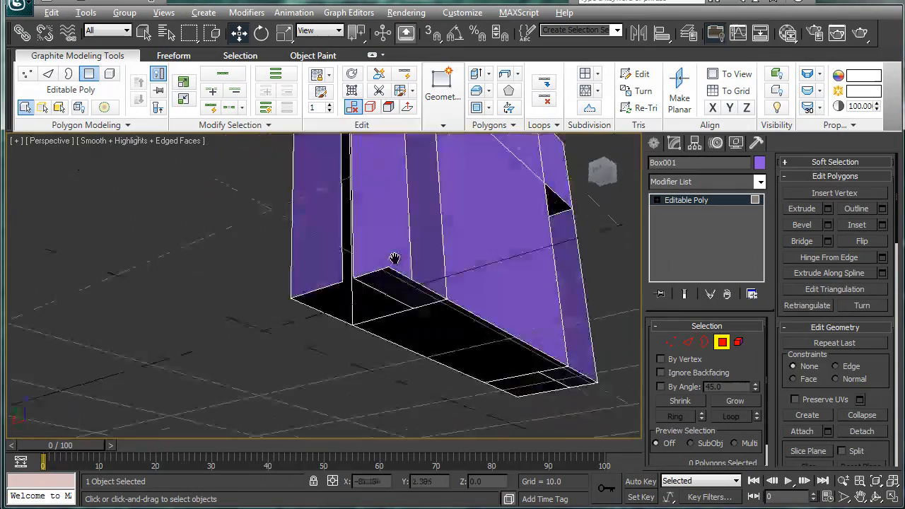
left_click_drag(394, 258, 342, 400)
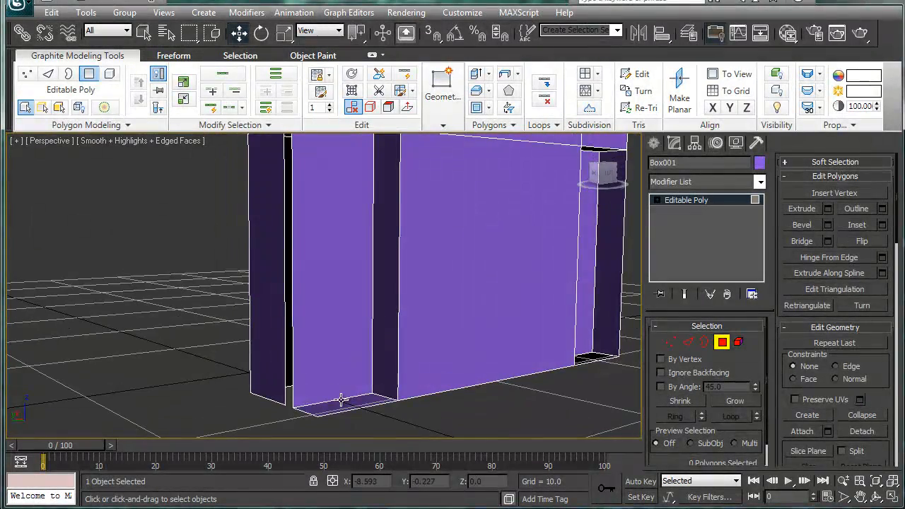
left_click_drag(339, 400, 392, 289)
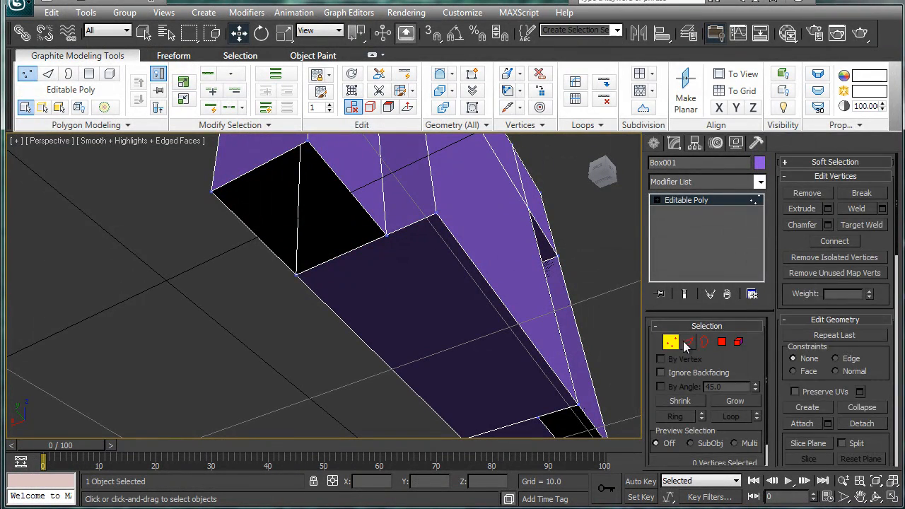
Bridge the two bottom edges of the recess gap and view the side recess.
left_click(689, 342)
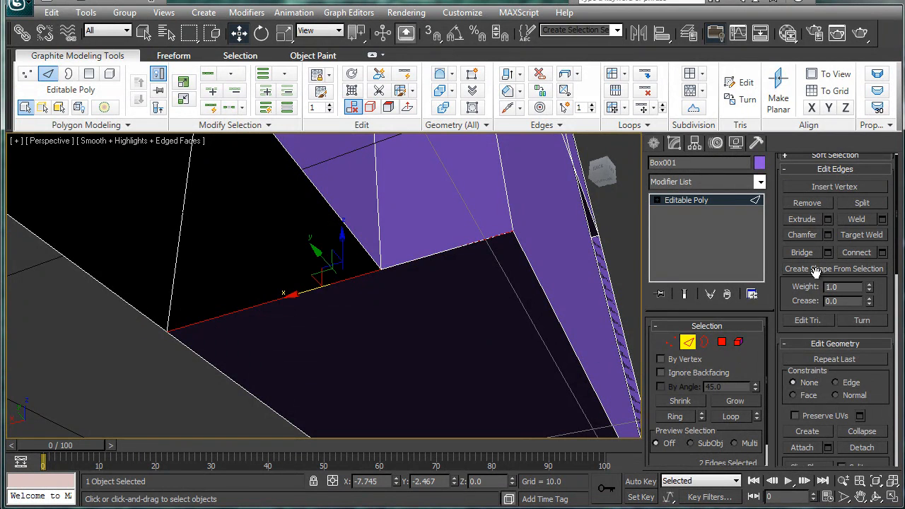
left_click(27, 74)
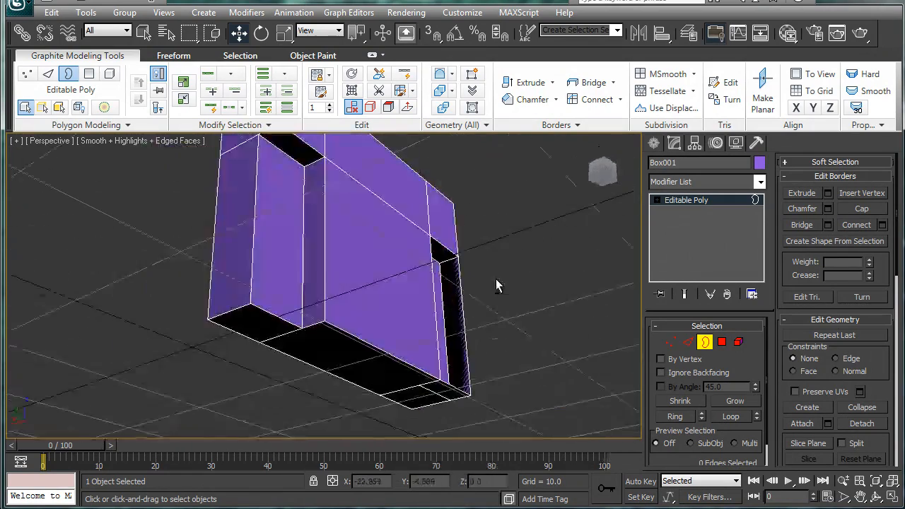
left_click_drag(495, 283, 265, 182)
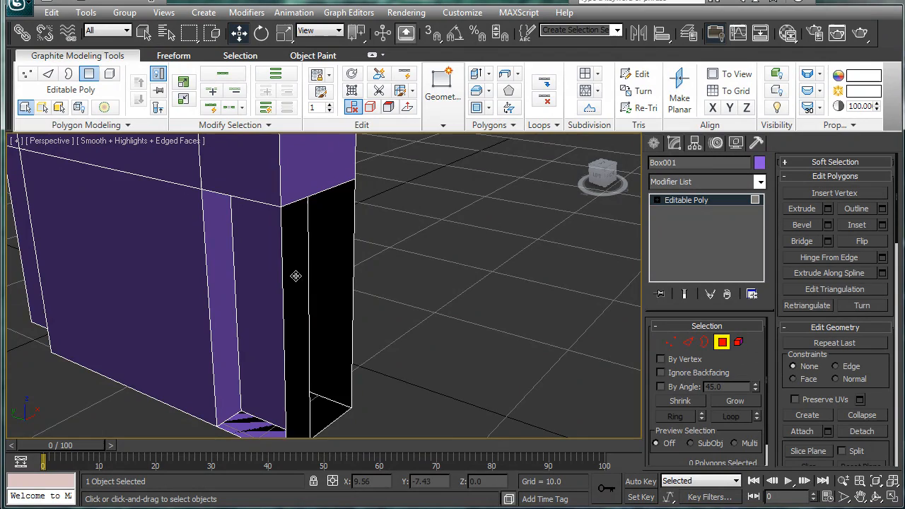
Level the recess's bottom faces and move its corner vertices into alignment.
left_click_drag(296, 276, 315, 359)
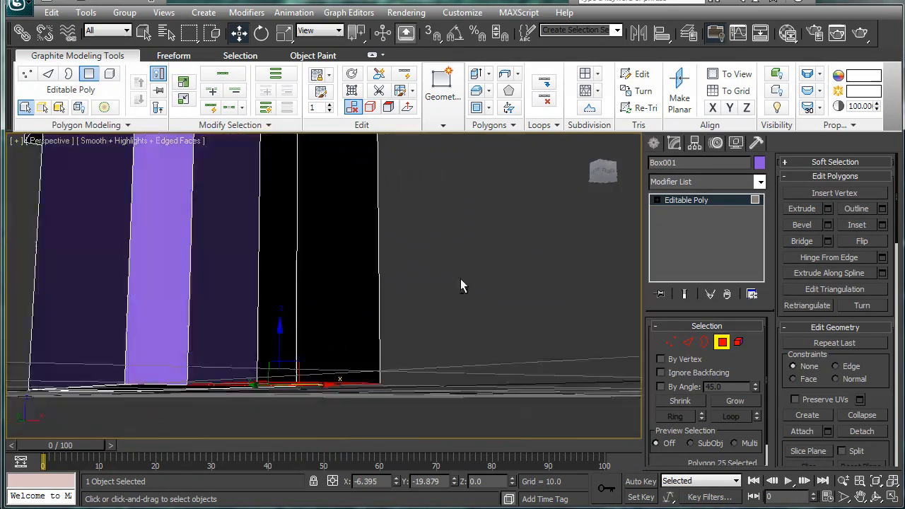
left_click_drag(460, 283, 432, 281)
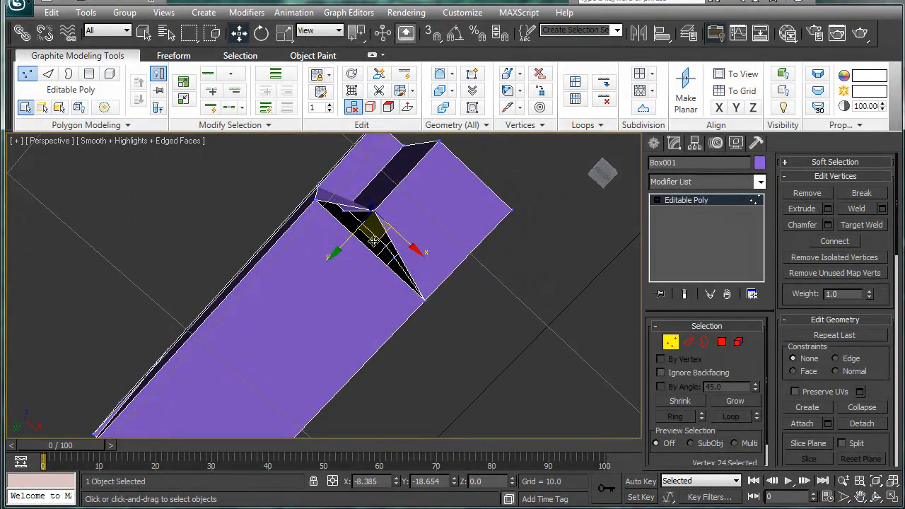
left_click_drag(375, 240, 414, 313)
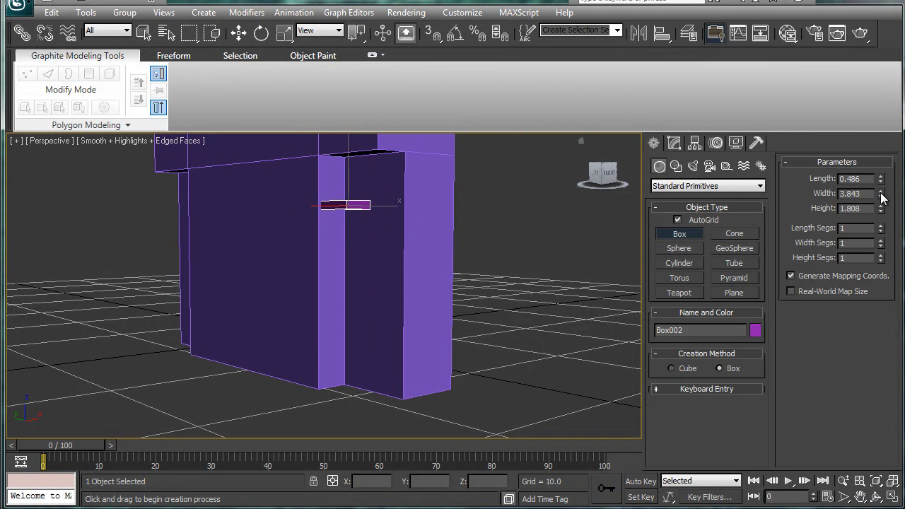
Adjust the width of the new thin box against the body's front.
left_click_drag(881, 190, 881, 197)
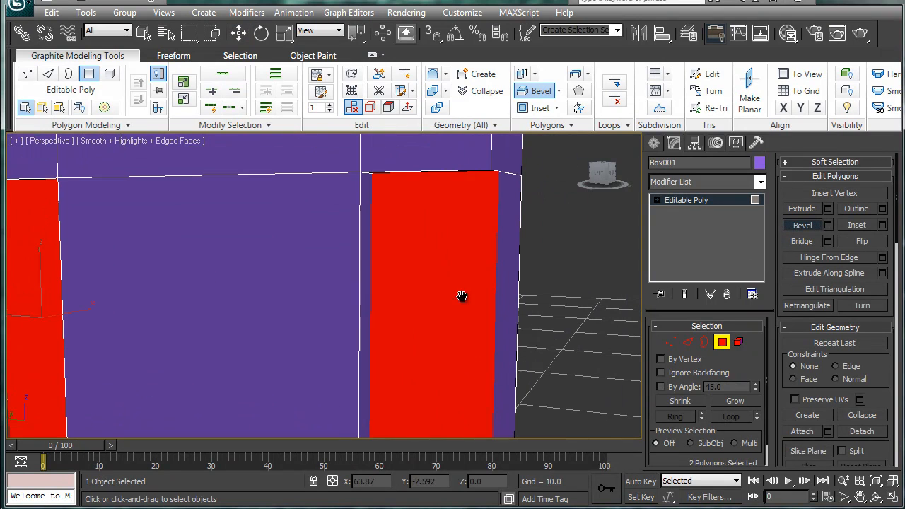
Pan across Box001's two tall front panels.
left_click_drag(462, 297, 458, 285)
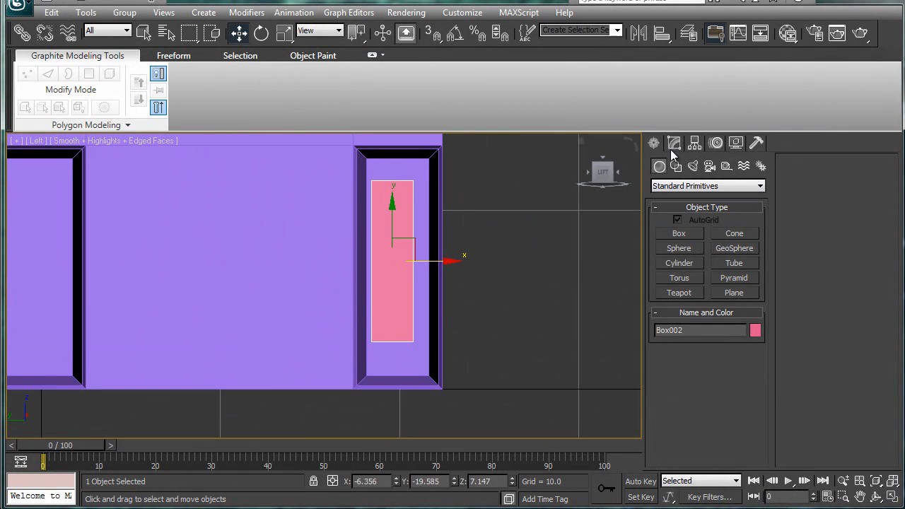
Convert Box002 to an Editable Poly in the Modify panel and expose its sub-object levels.
left_click(673, 143)
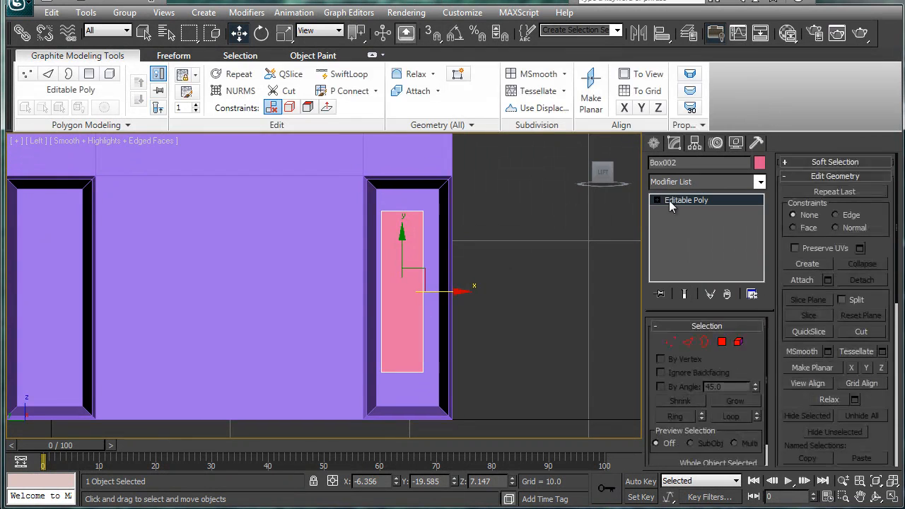
left_click(683, 211)
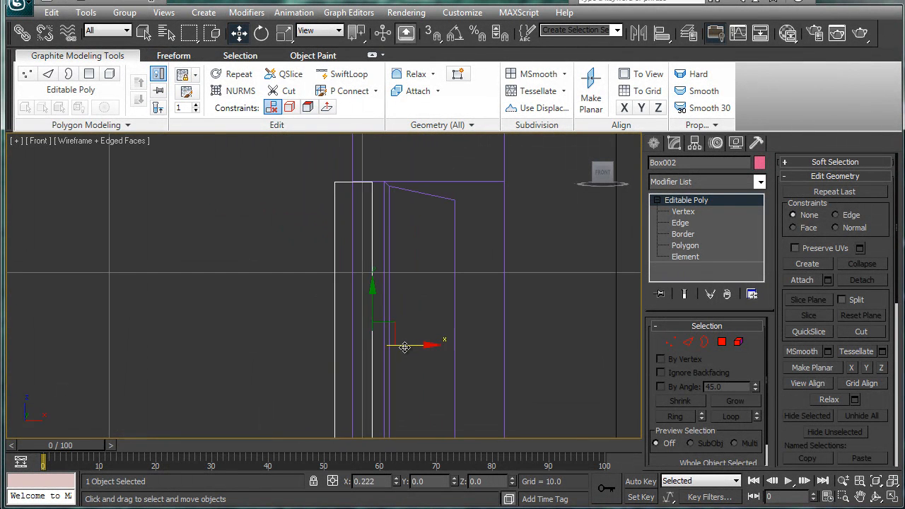
Shift Box002 and move its four side vertices onto the vent opening's inner edge.
left_click_drag(403, 346, 422, 348)
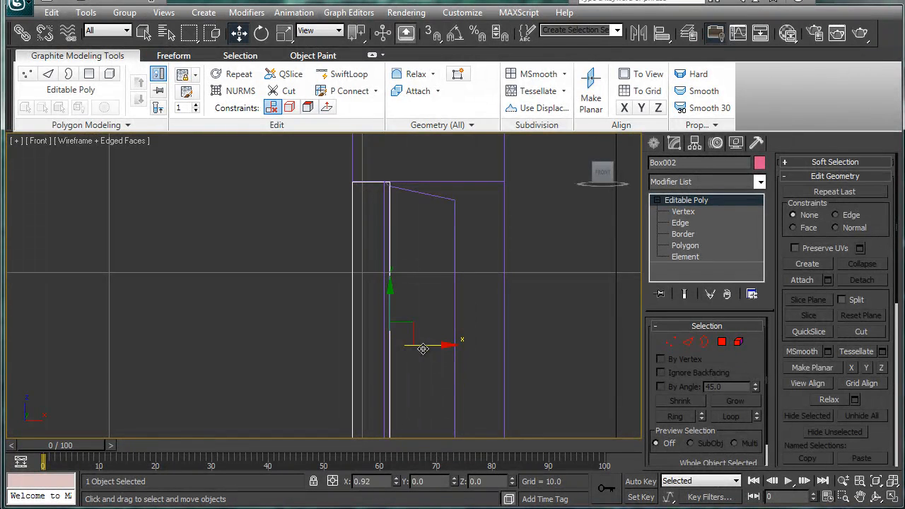
left_click(683, 211)
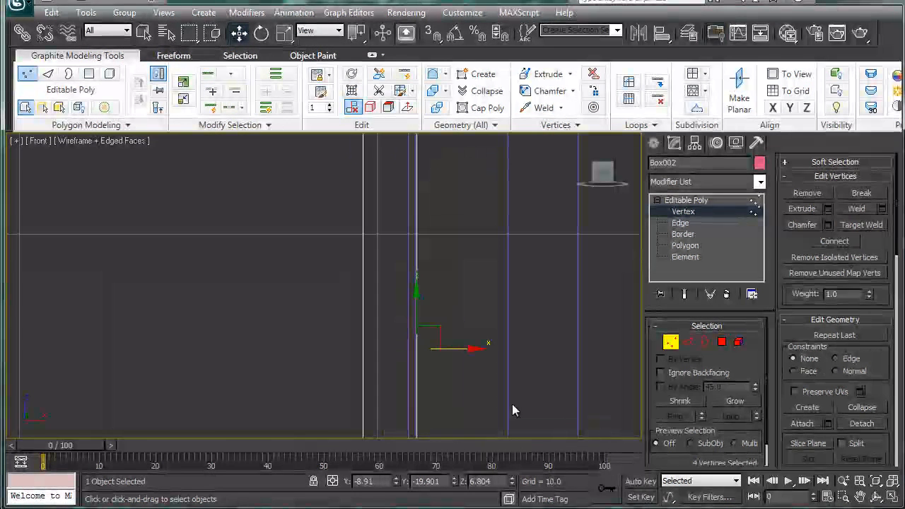
left_click_drag(467, 346, 454, 347)
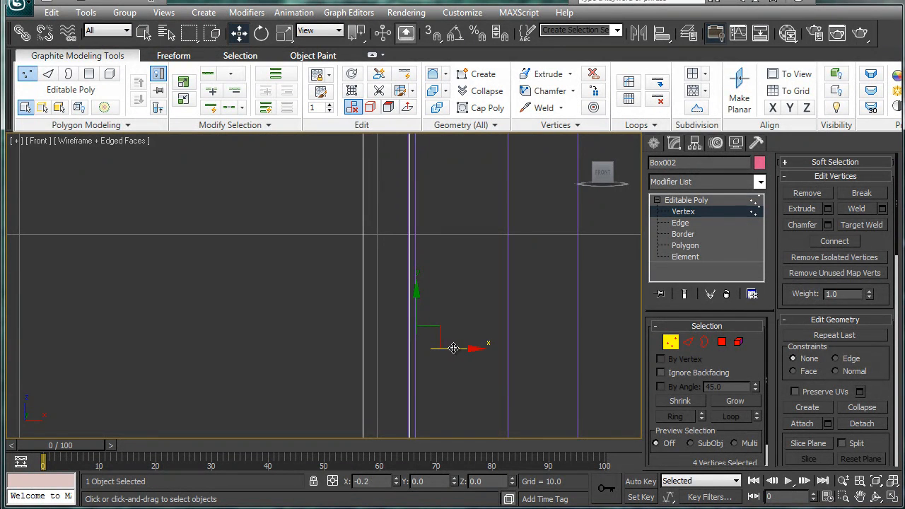
left_click_drag(452, 347, 442, 343)
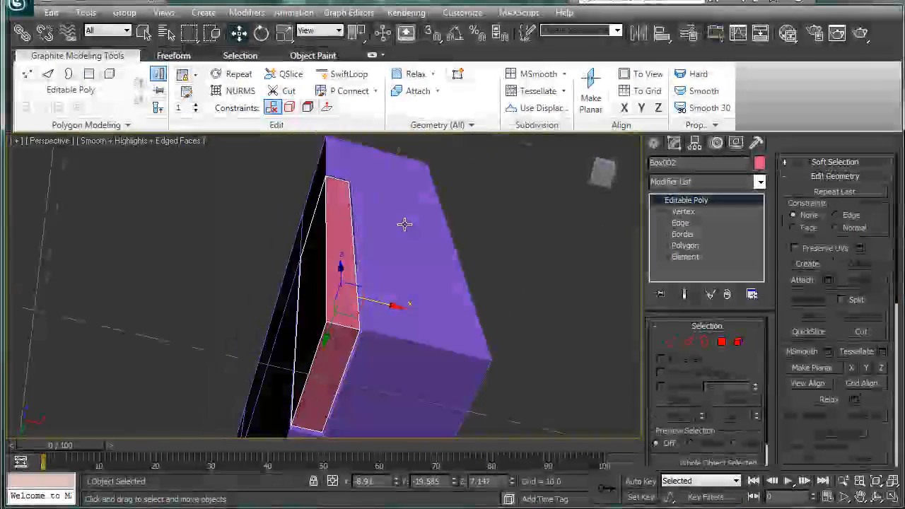
left_click_drag(405, 225, 438, 360)
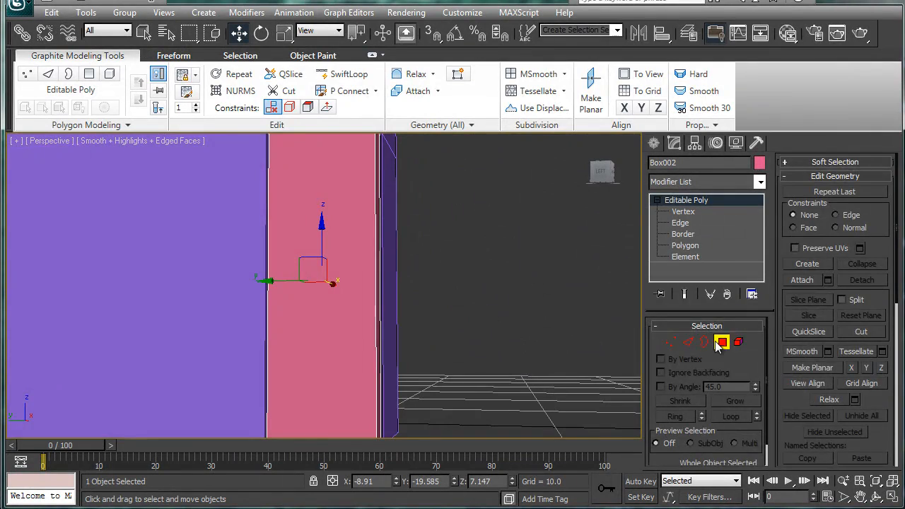
left_click(725, 342)
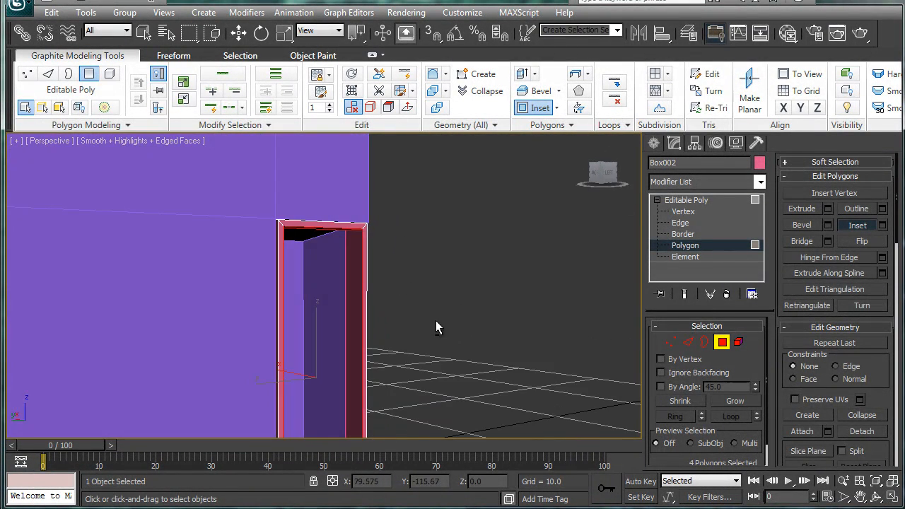
Orbit closer to the top corner of the hollowed vent frame.
left_click_drag(437, 326, 368, 188)
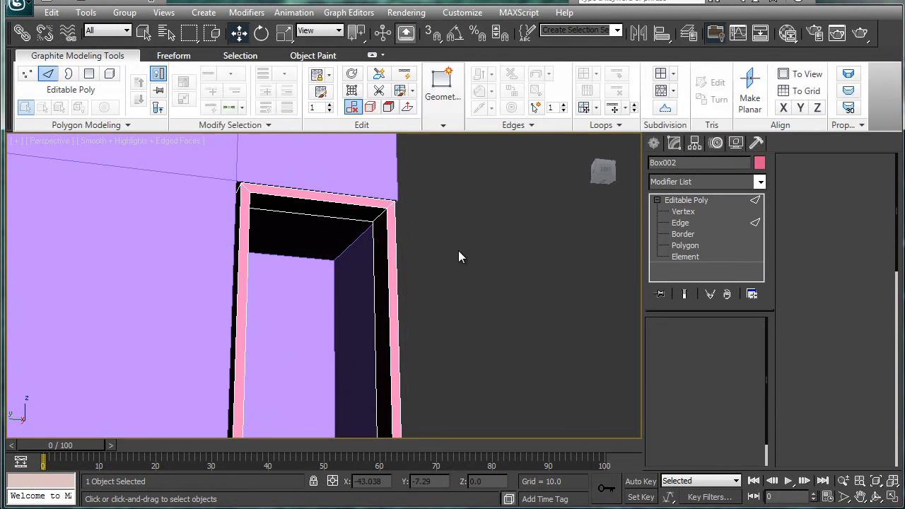
Chamfer Box002's frame edges by about 0.04 and orbit to view the result.
left_click(680, 223)
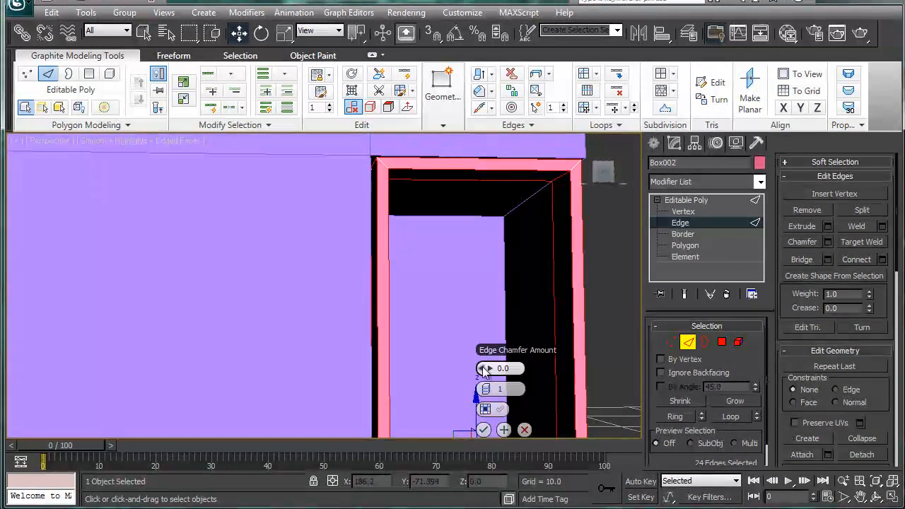
left_click_drag(492, 368, 491, 364)
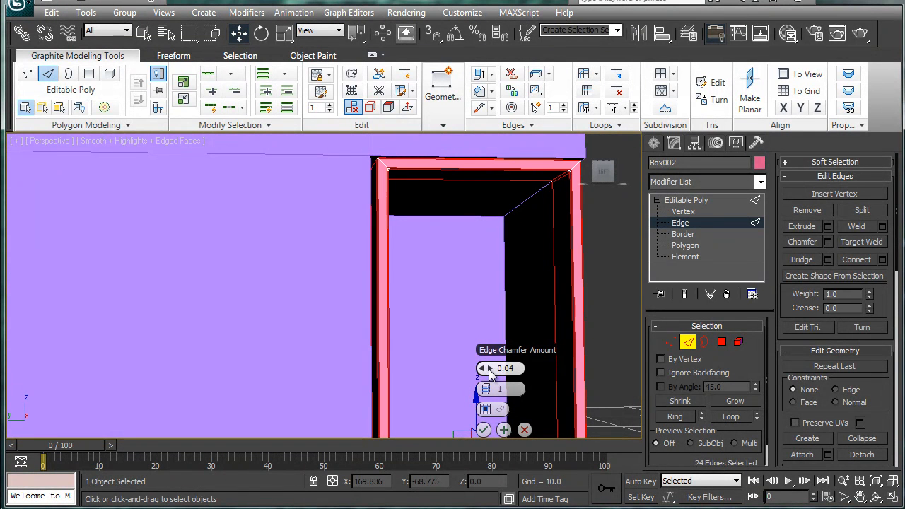
left_click(484, 385)
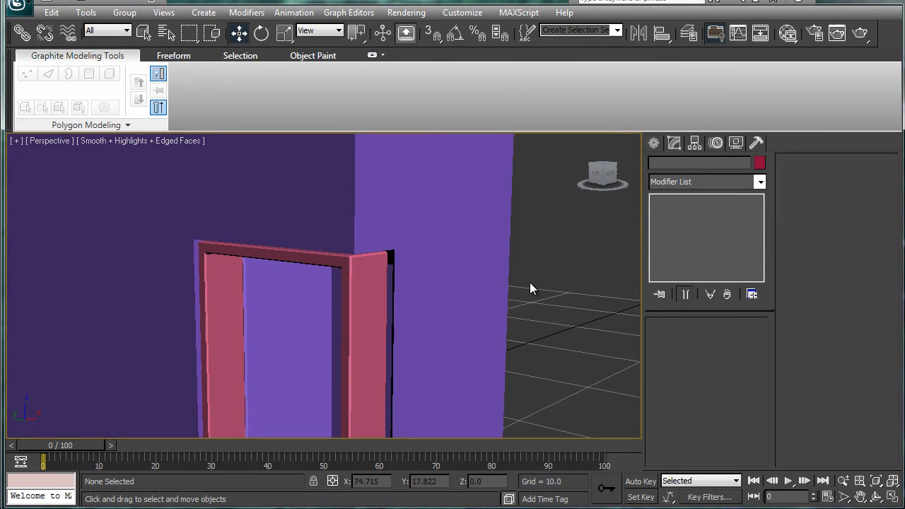
left_click_drag(533, 289, 407, 262)
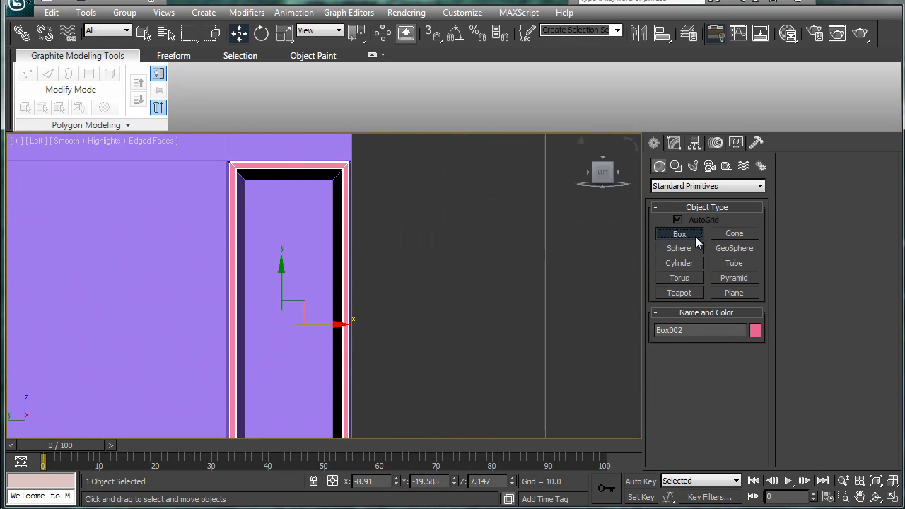
Draw Box003, a thin slat about 0.084 by 4.52, across the frame's top.
left_click(679, 233)
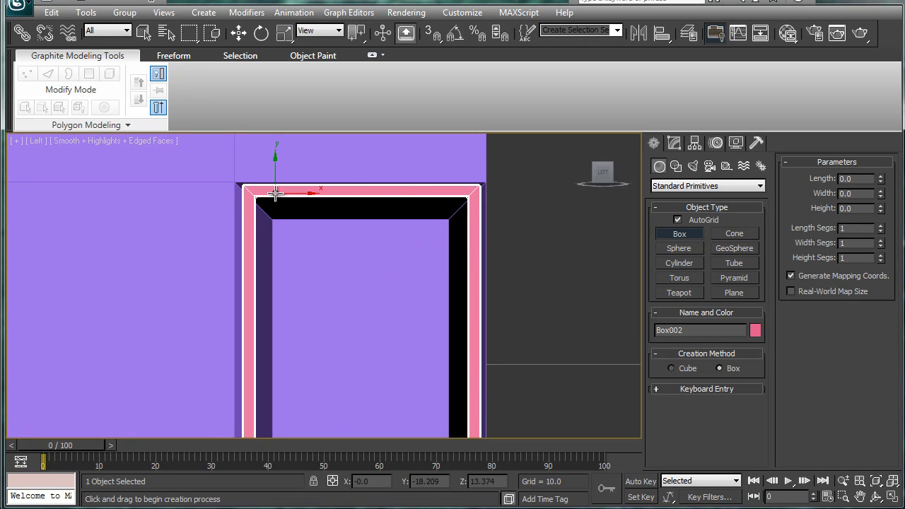
left_click_drag(276, 196, 481, 214)
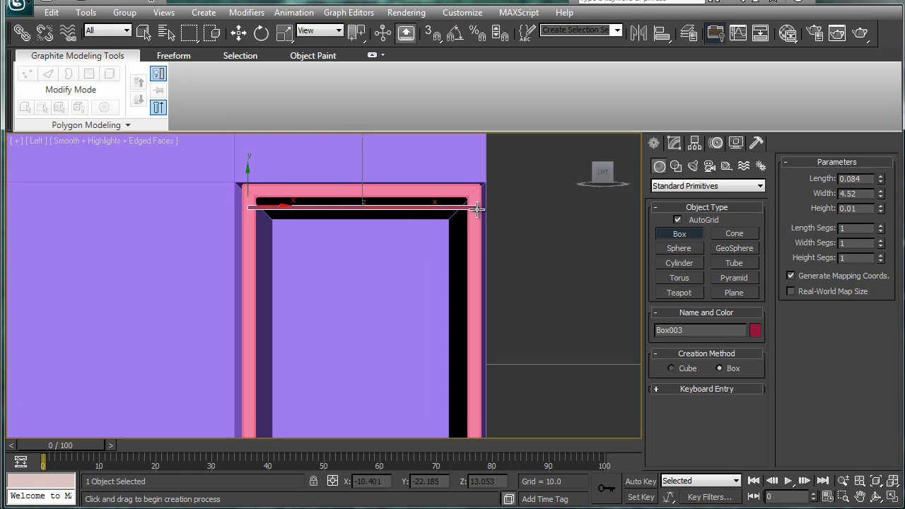
left_click_drag(478, 209, 471, 255)
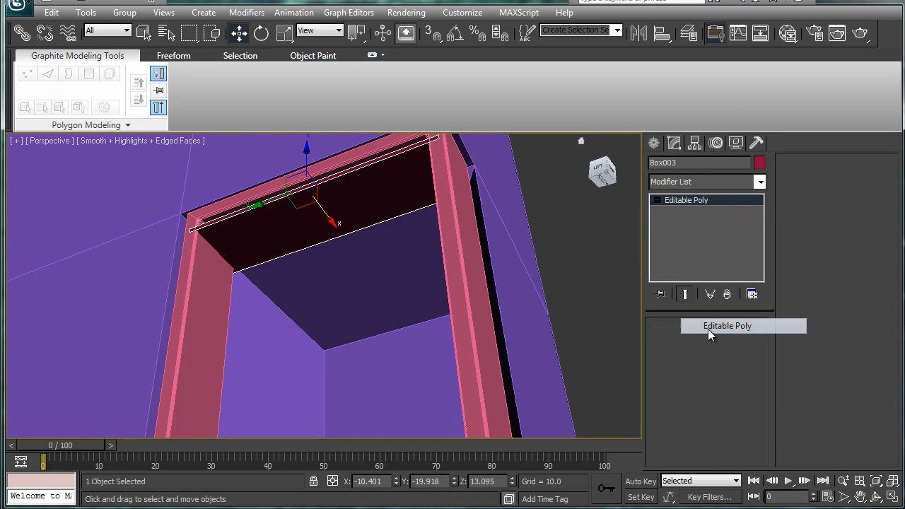
Convert the slat to Editable Poly and give its long edges a small chamfer.
left_click(728, 326)
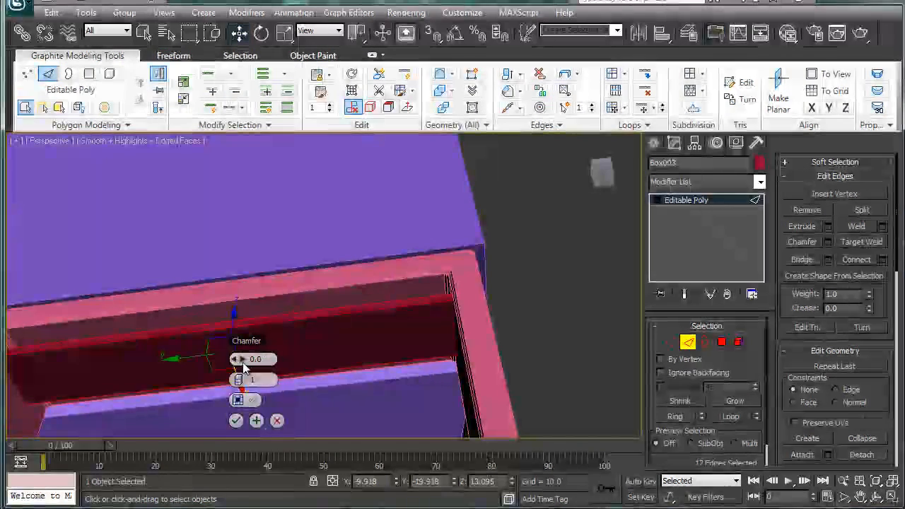
left_click_drag(253, 358, 253, 355)
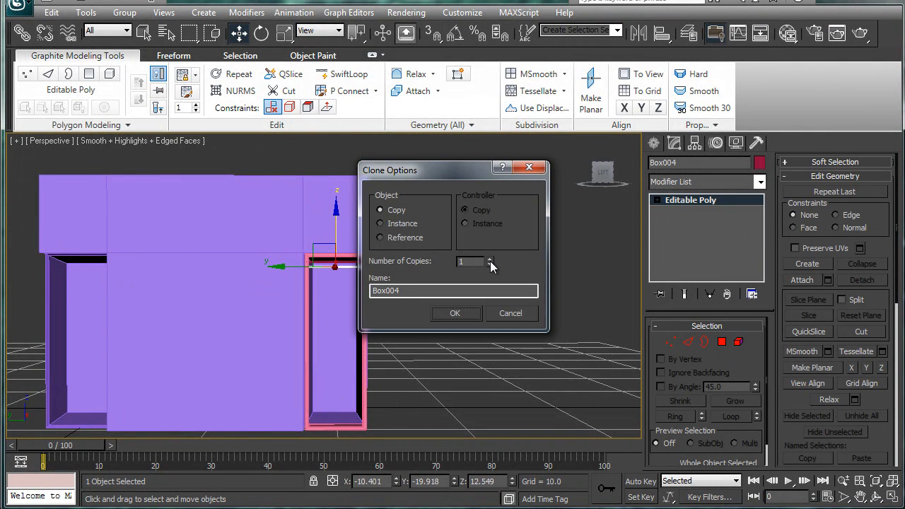
Shift-drag the slat with Number of Copies set to 20 to stack slats down the vent.
type("20")
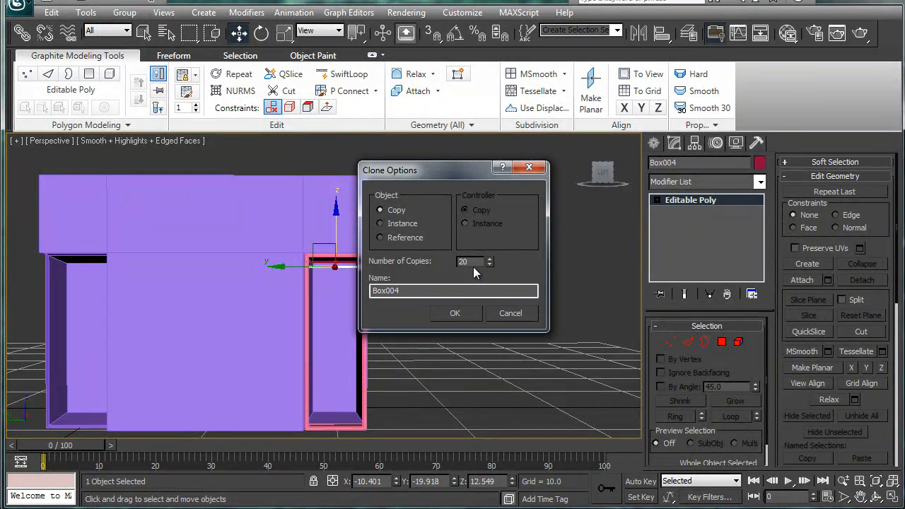
left_click(455, 313)
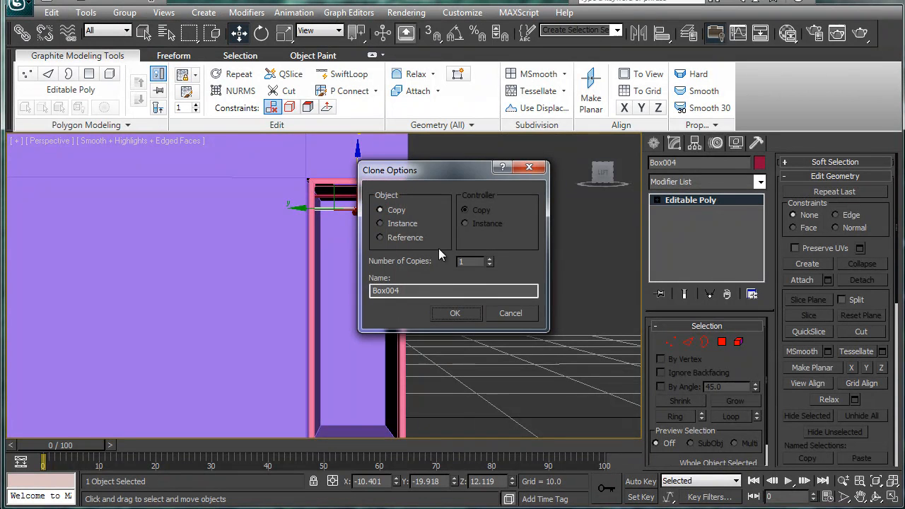
type("20")
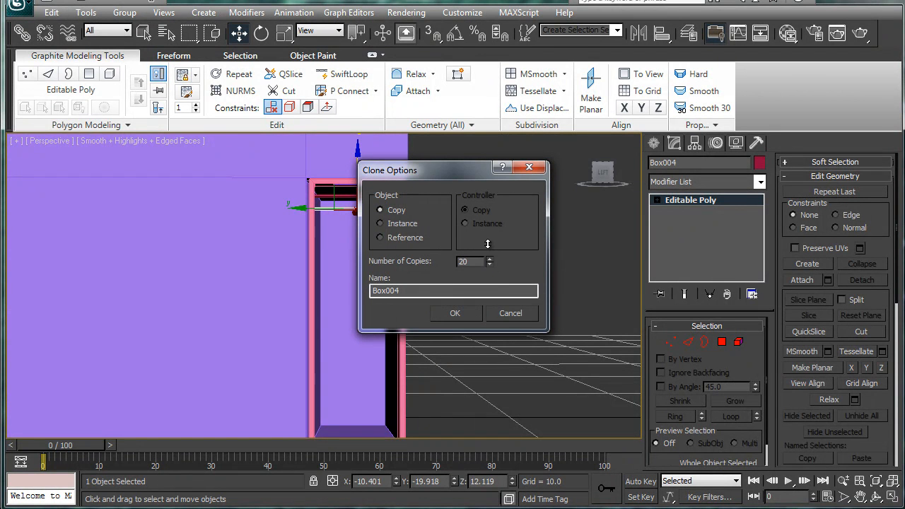
left_click(456, 312)
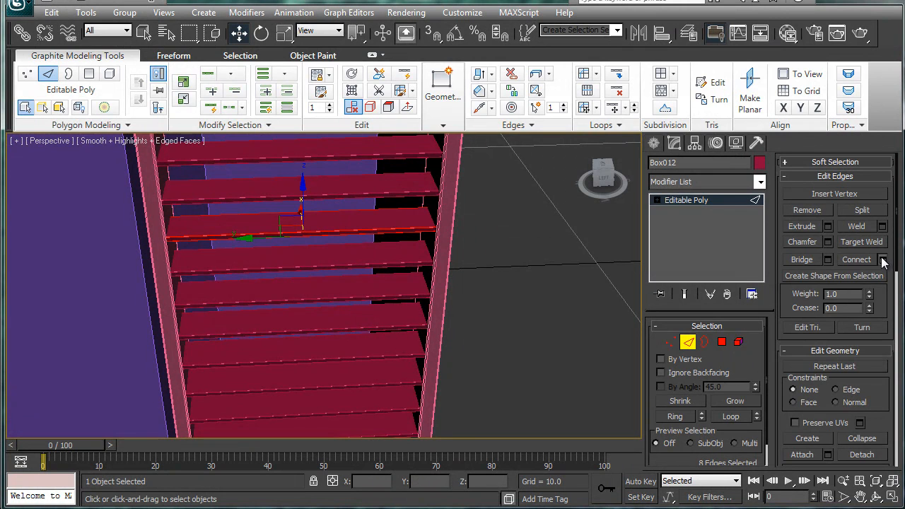
Connect new edges across slat Box012 and enter Vertex level.
left_click(885, 259)
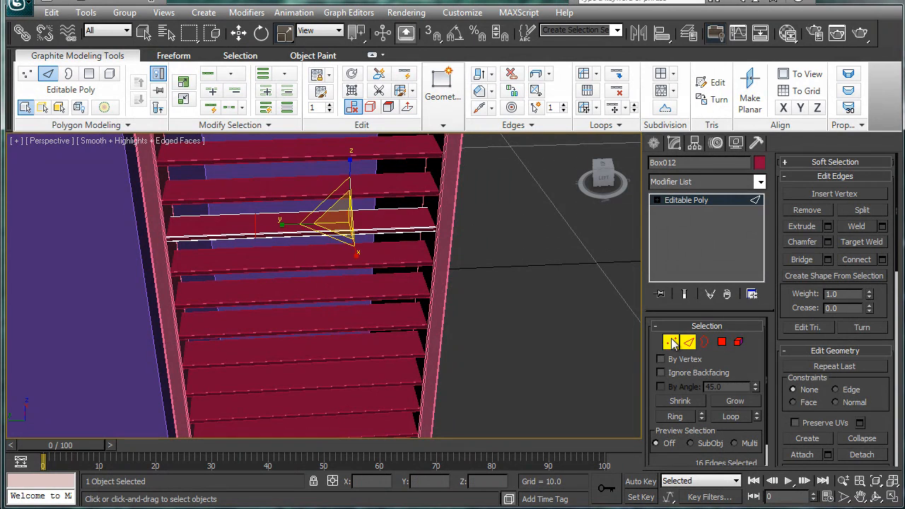
left_click(671, 341)
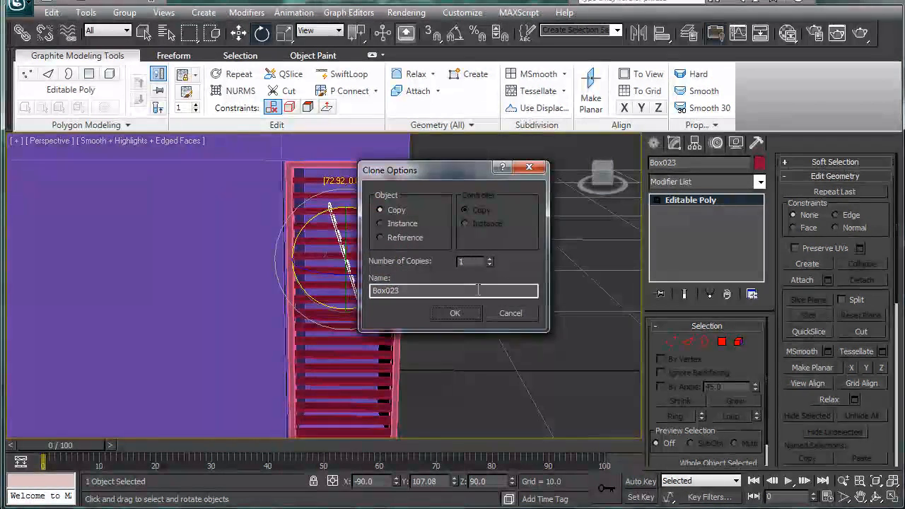
Clone a 90°-rotated slat as rod Box023 and copy it further left as Box024.
left_click(455, 312)
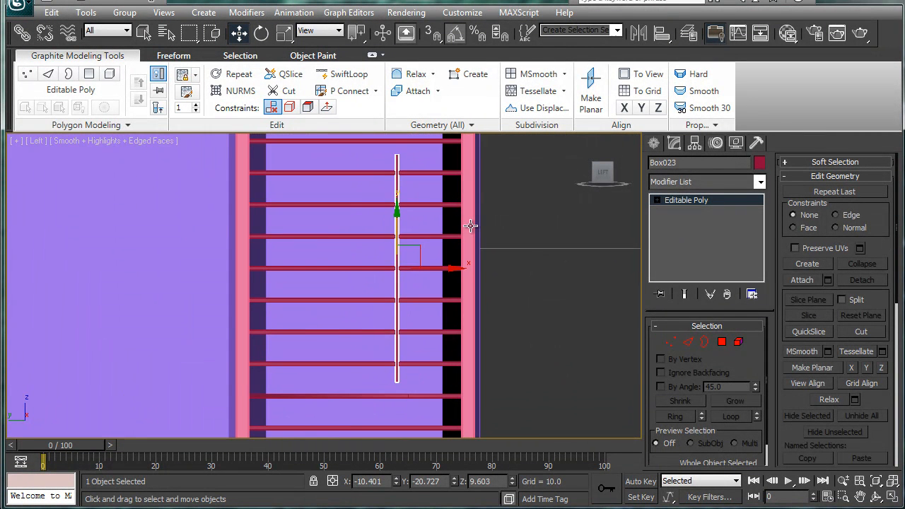
left_click_drag(396, 266, 359, 274)
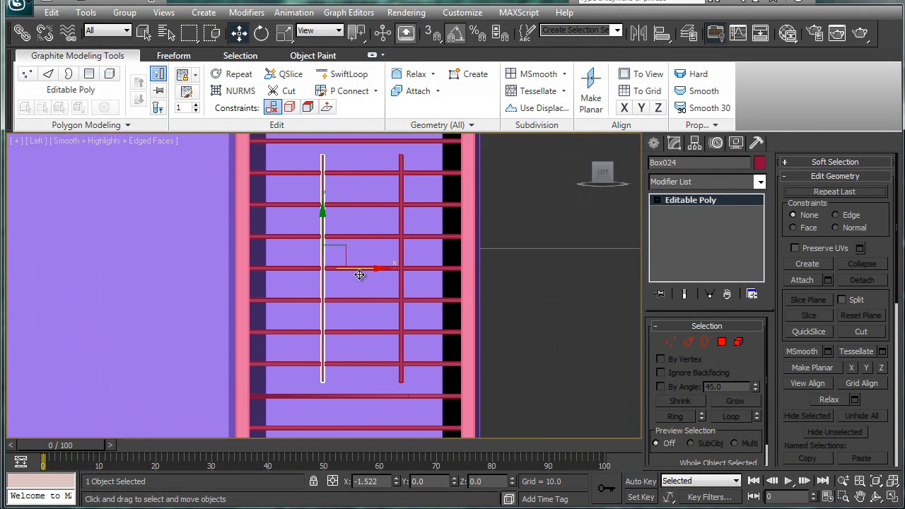
left_click_drag(360, 274, 325, 274)
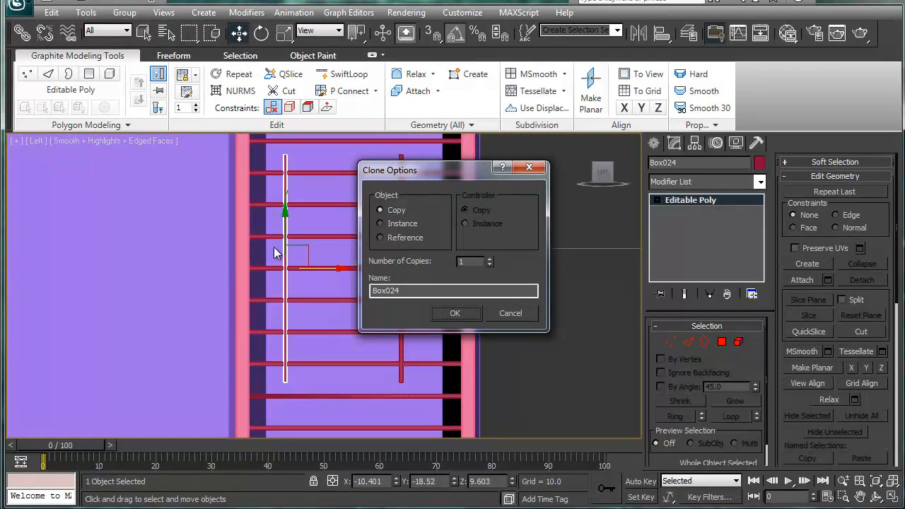
left_click(455, 314)
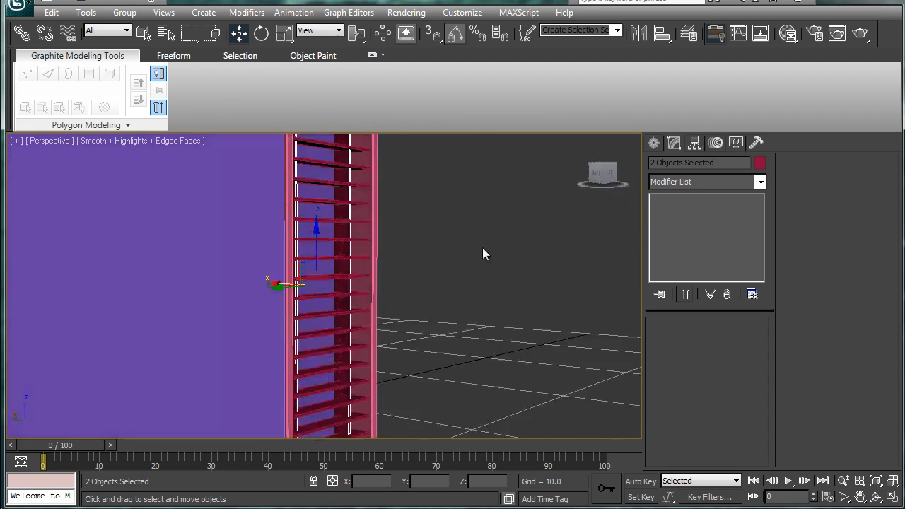
Move rods Box023 and Box024 into position within the slat stack.
left_click_drag(485, 254, 405, 209)
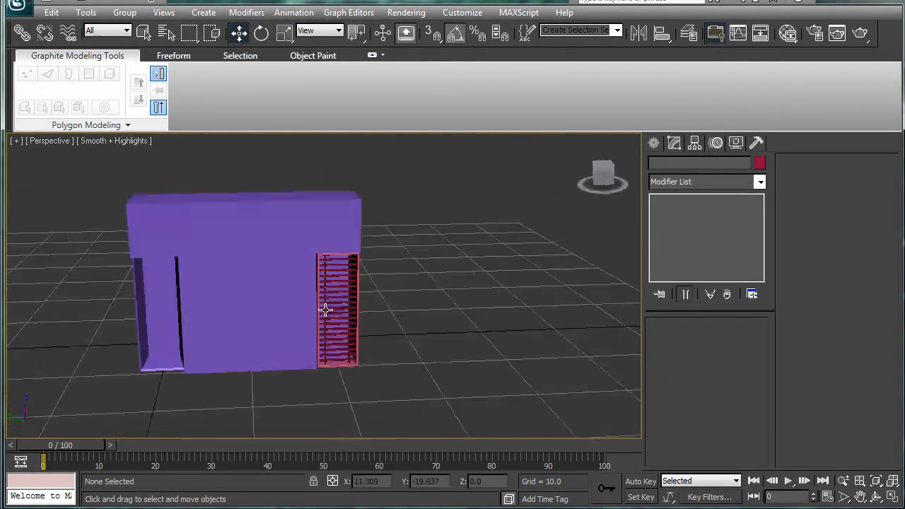
left_click_drag(326, 310, 350, 273)
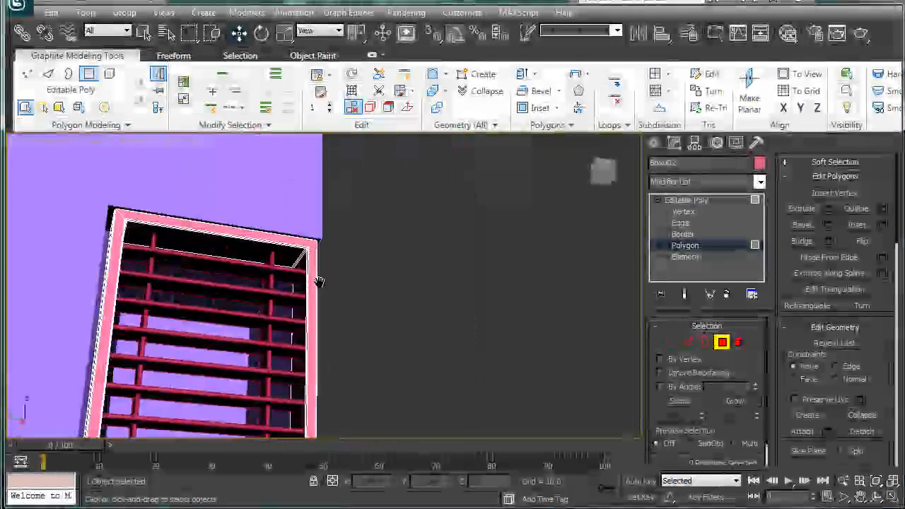
On Box002, ring-select a frame corner edge, convert to polygons and scale the rim faces.
left_click(680, 223)
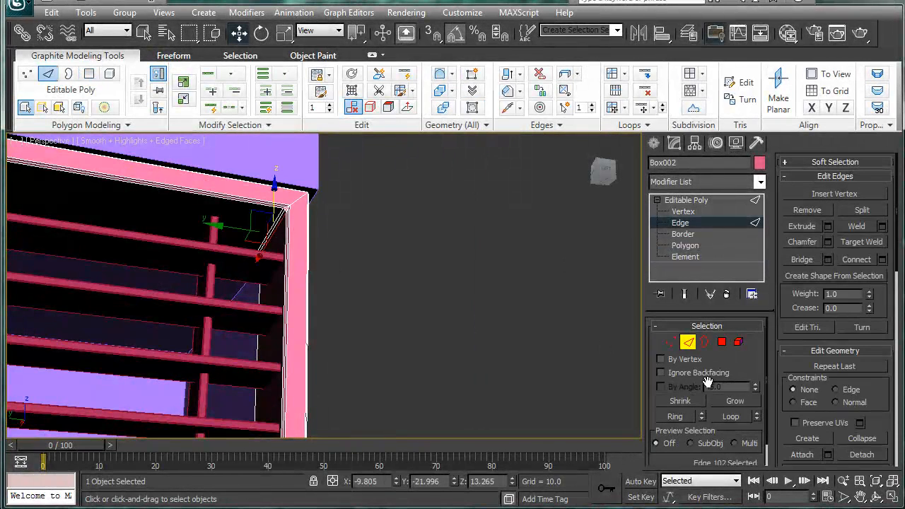
left_click(685, 245)
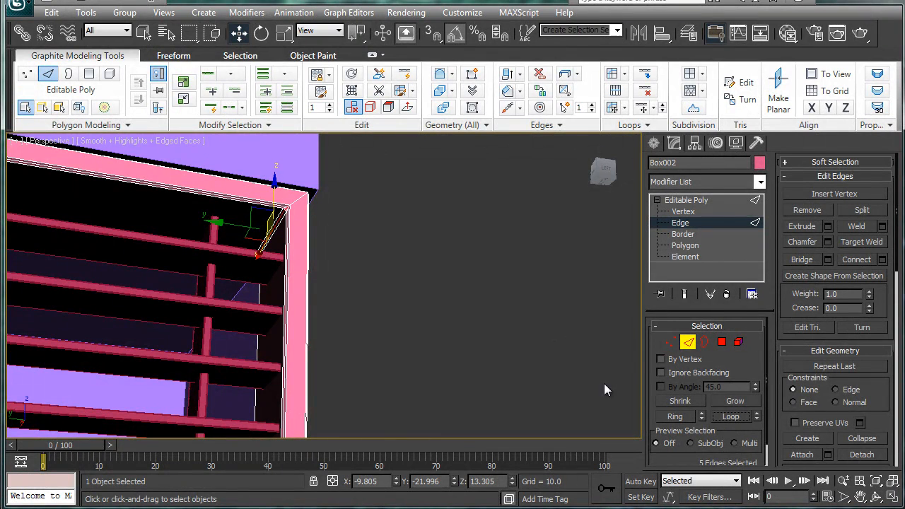
left_click(676, 416)
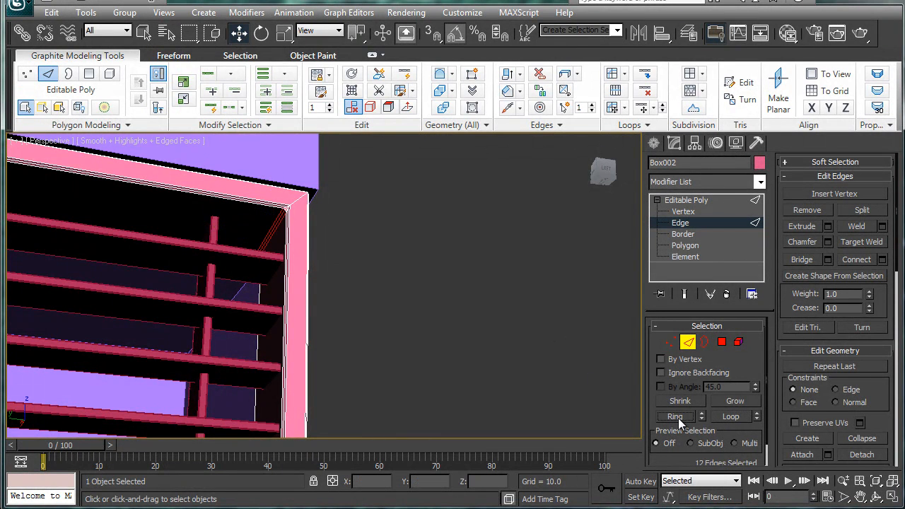
left_click(685, 245)
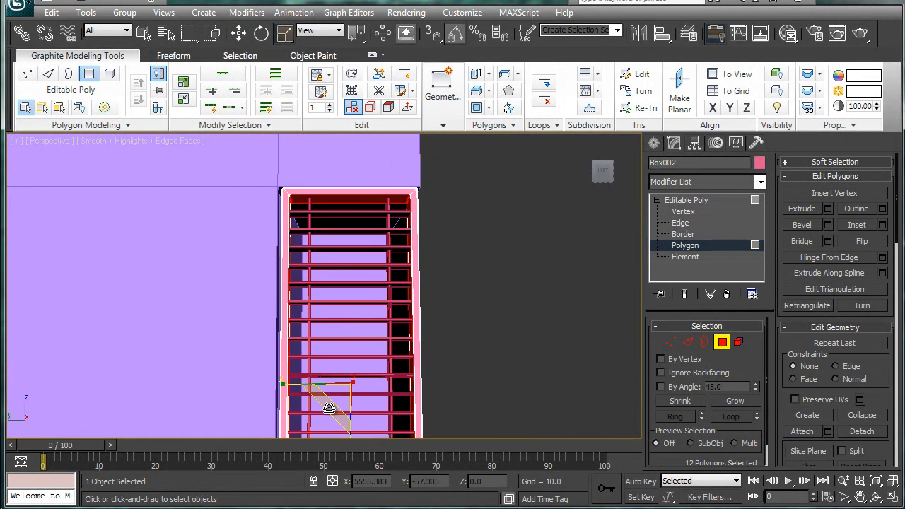
left_click_drag(329, 407, 350, 403)
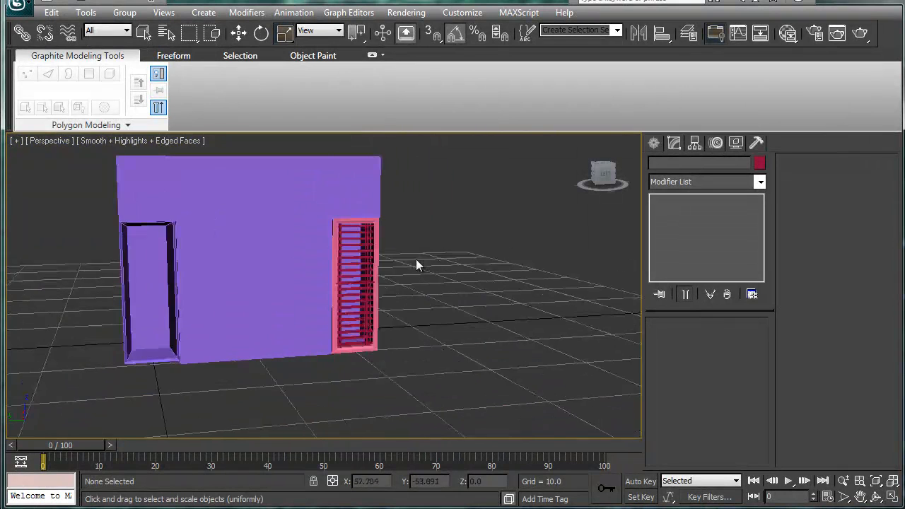
left_click_drag(418, 265, 433, 265)
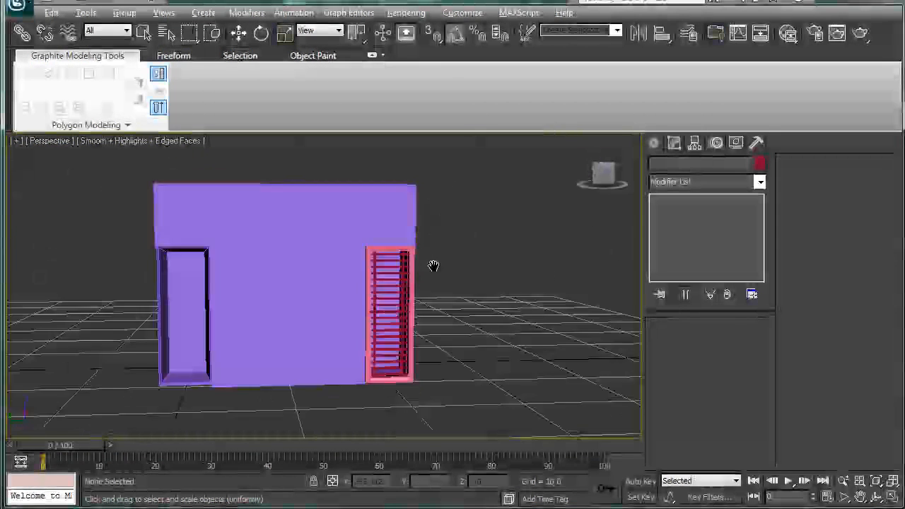